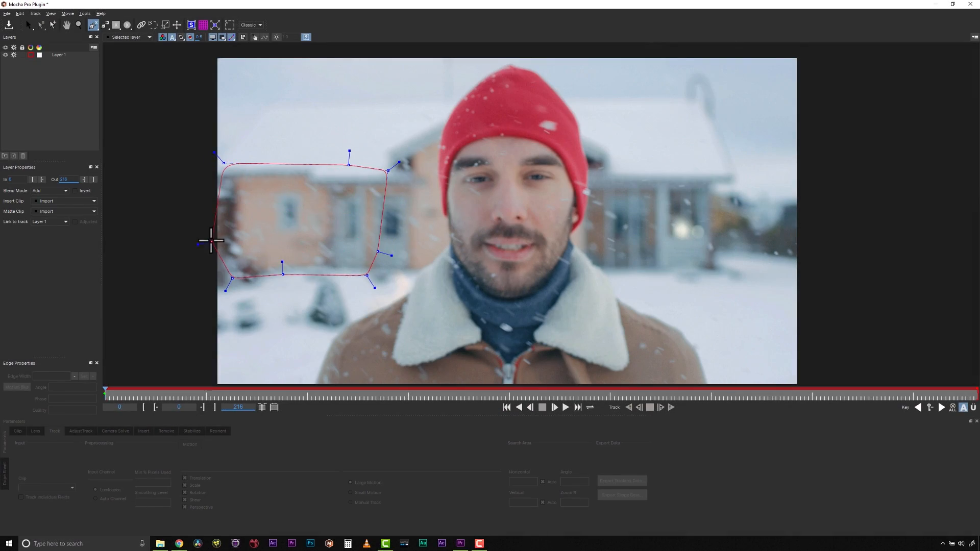
Step: Complete the X-spline shape outlining the house on the left
click(58, 55)
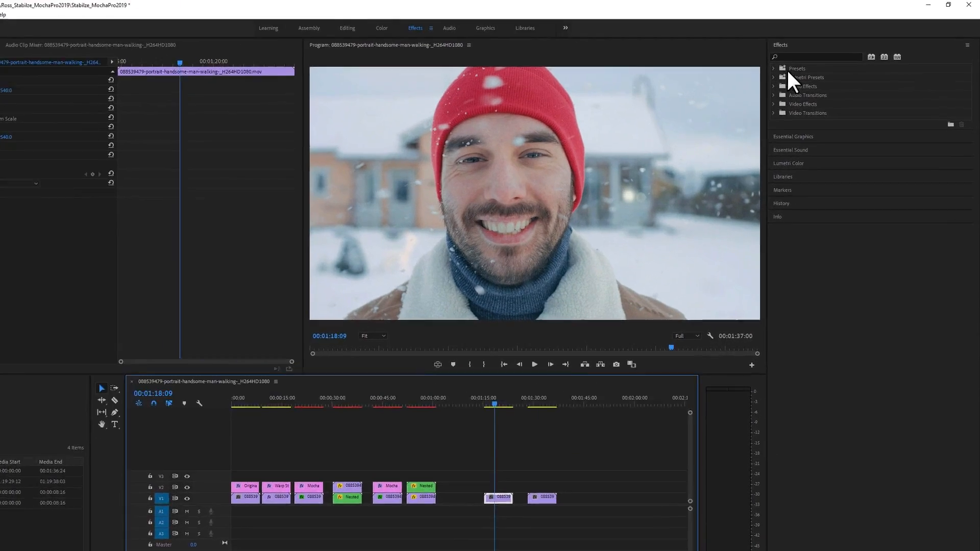
Step: Filter the Effects panel to the Mocha plugin by searching 'mocha'
text(mo)
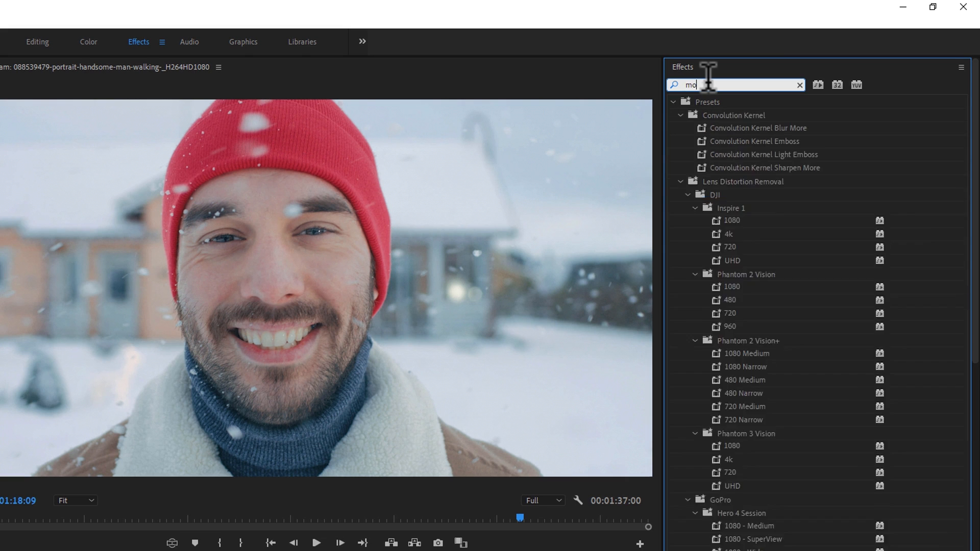
text(cha)
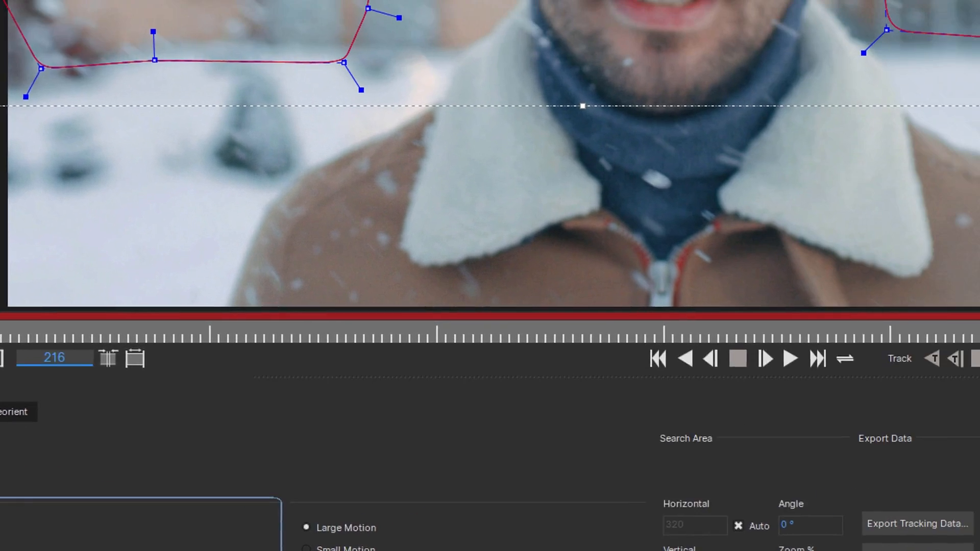
Step: Run Track Forward on the background layer covering both house outlines
click(802, 420)
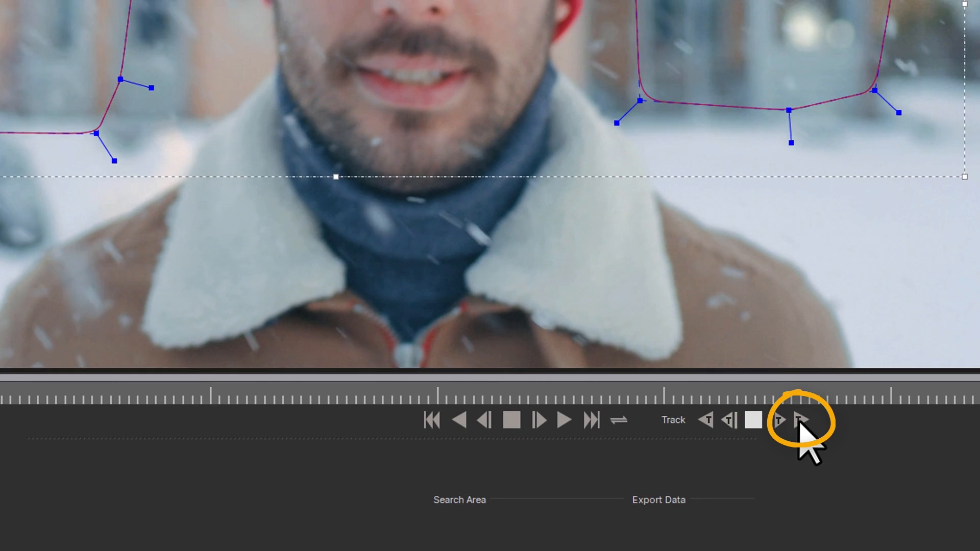
click(802, 419)
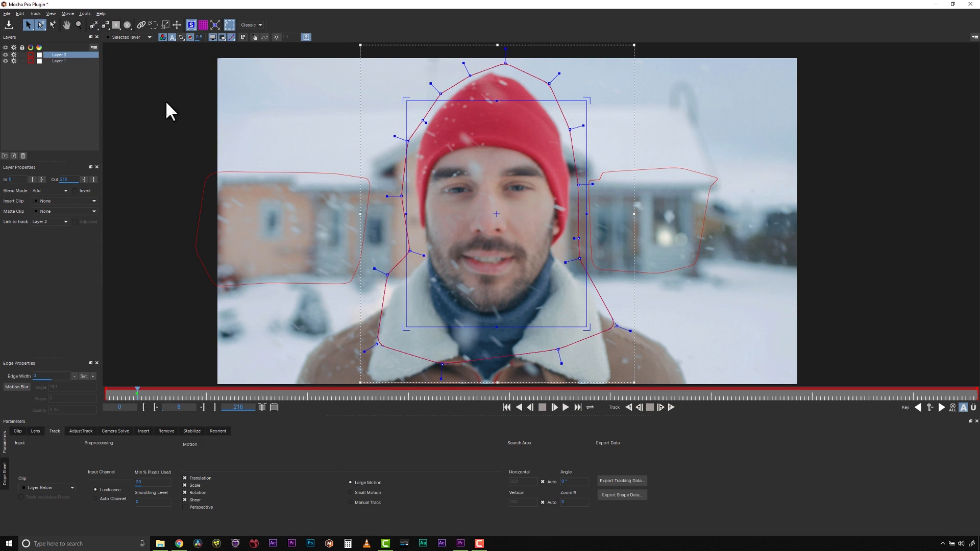
Step: Rename the background layer 'bg' and select the head outline layer as 'guy'
click(59, 60)
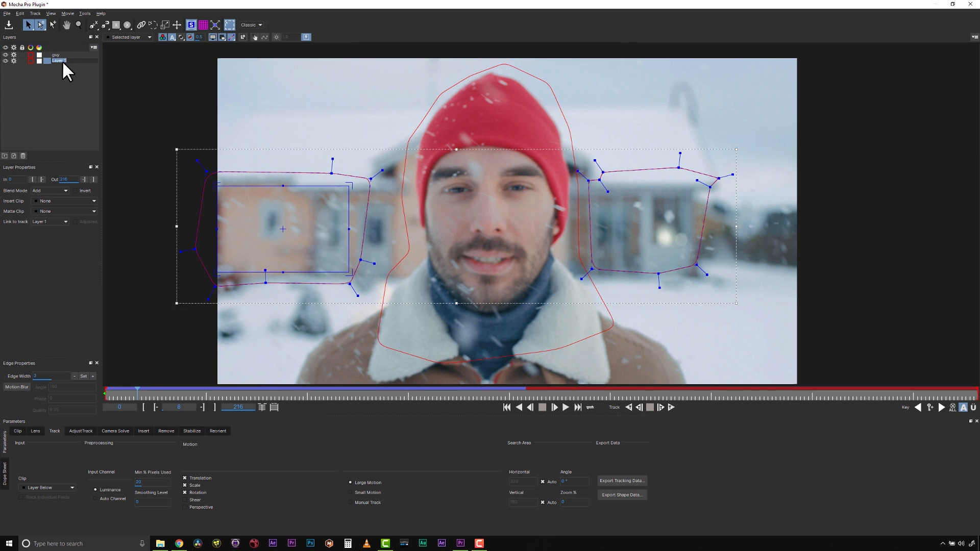
click(55, 55)
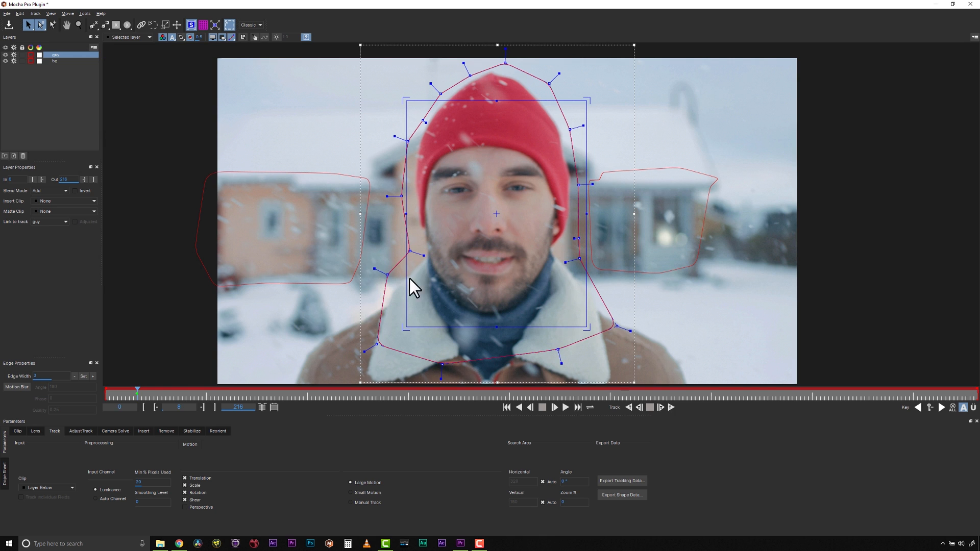
click(55, 60)
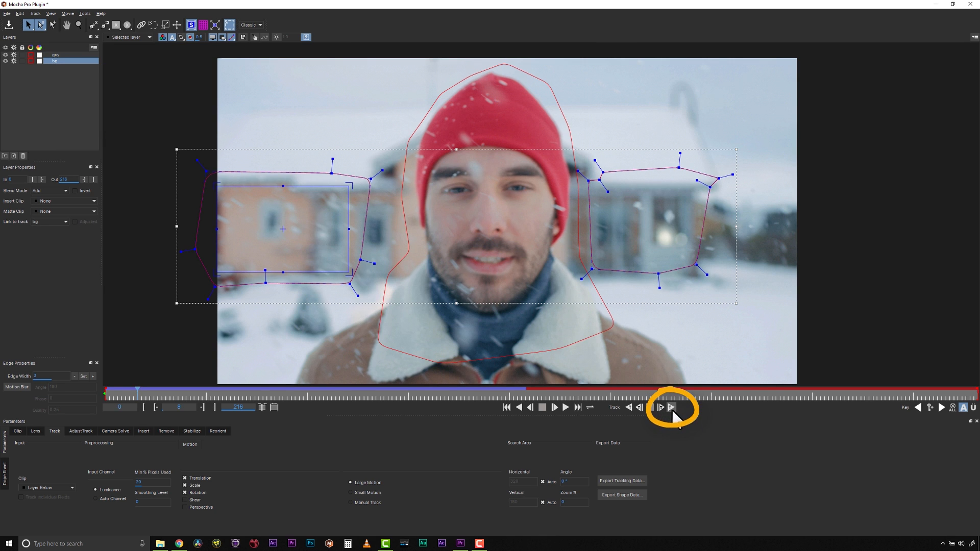
Step: Run Track Forward on the bg and guy layers through the full clip
click(660, 408)
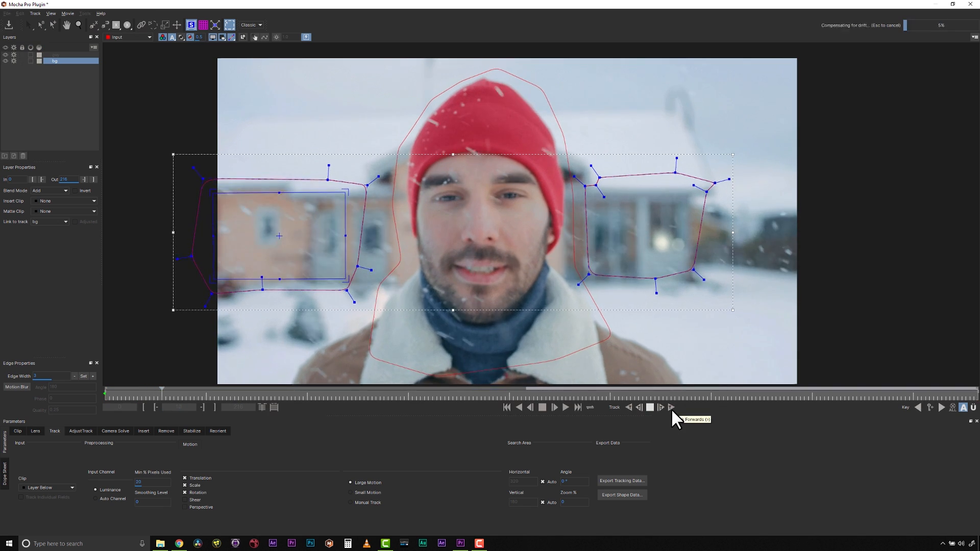
click(671, 408)
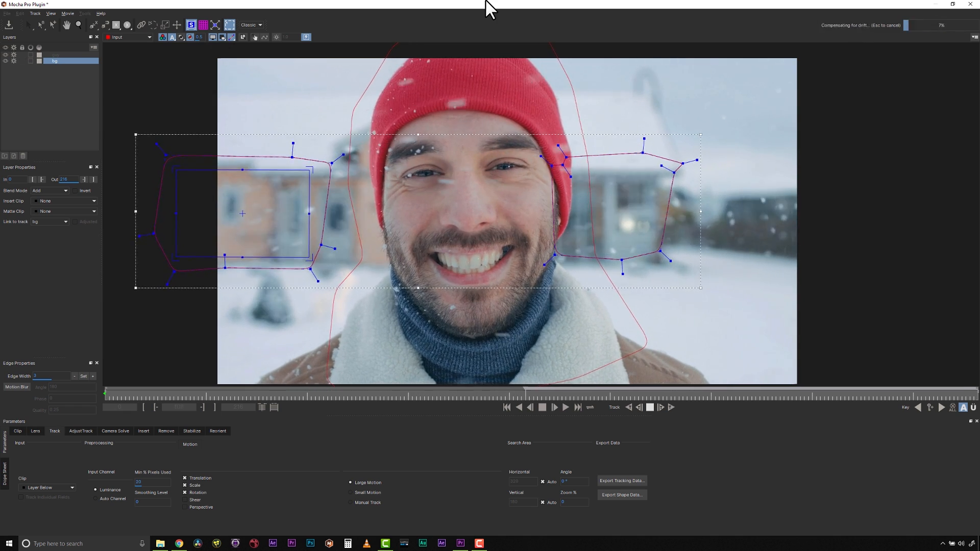
click(552, 407)
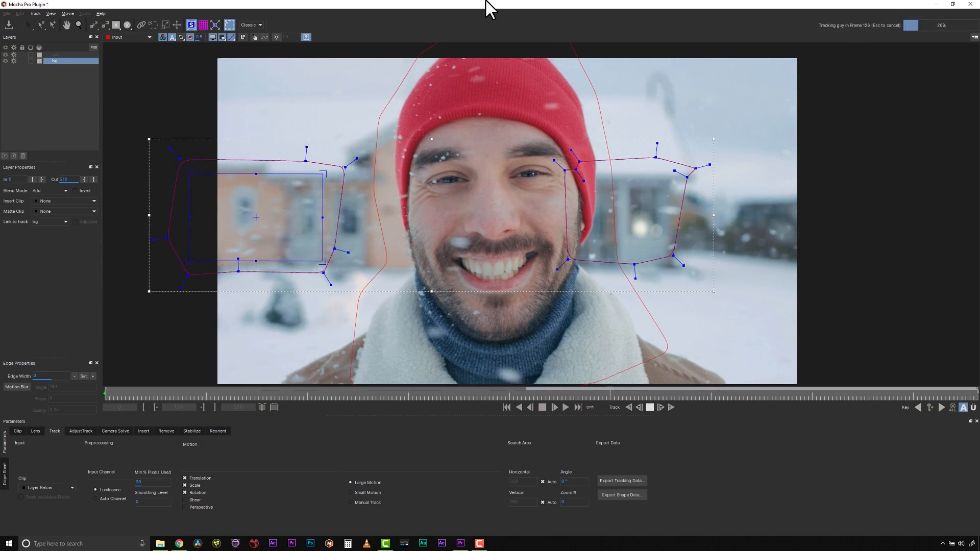
click(543, 407)
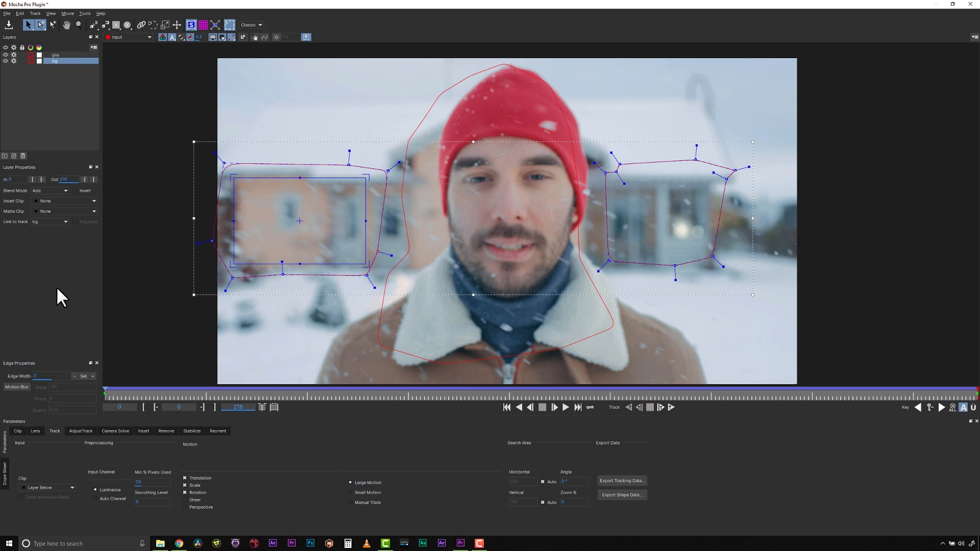
mouse_move(335, 232)
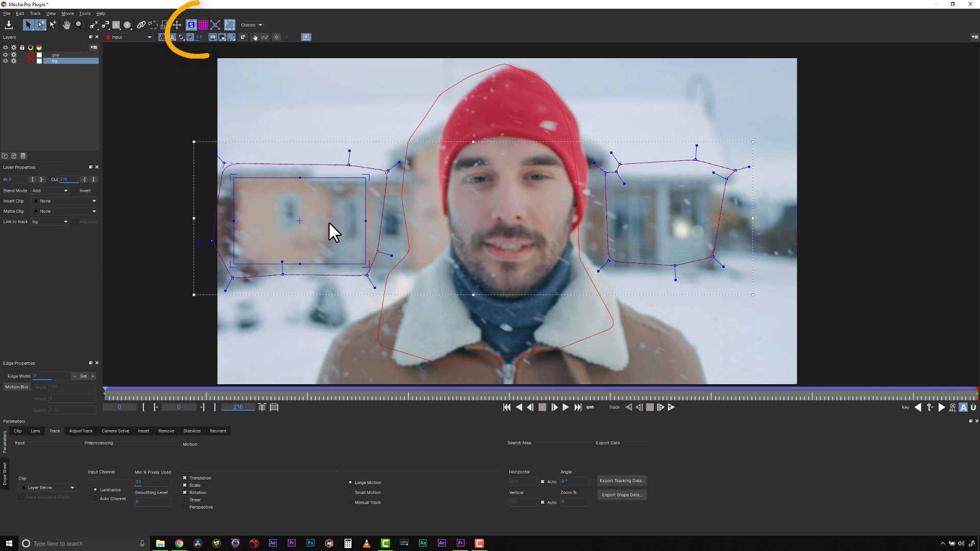
click(204, 25)
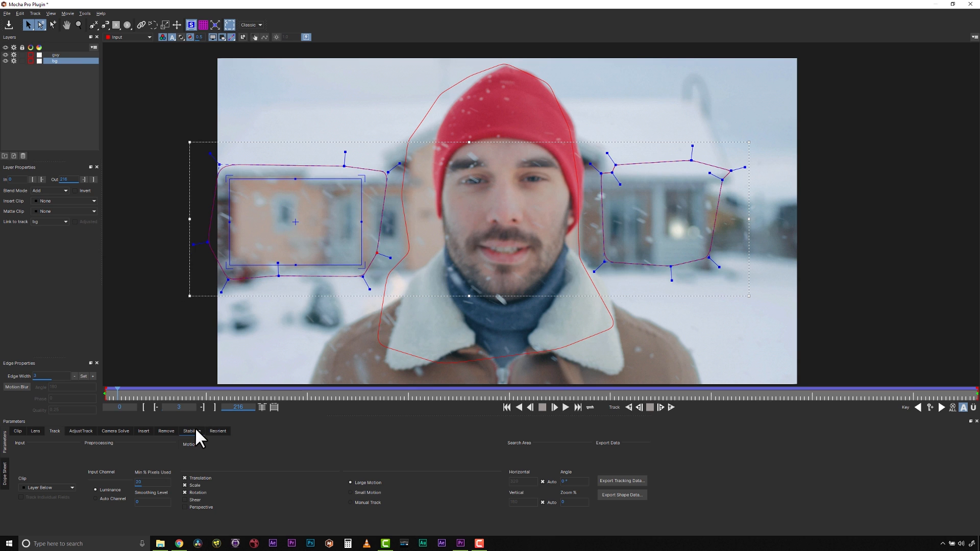
mouse_move(163, 329)
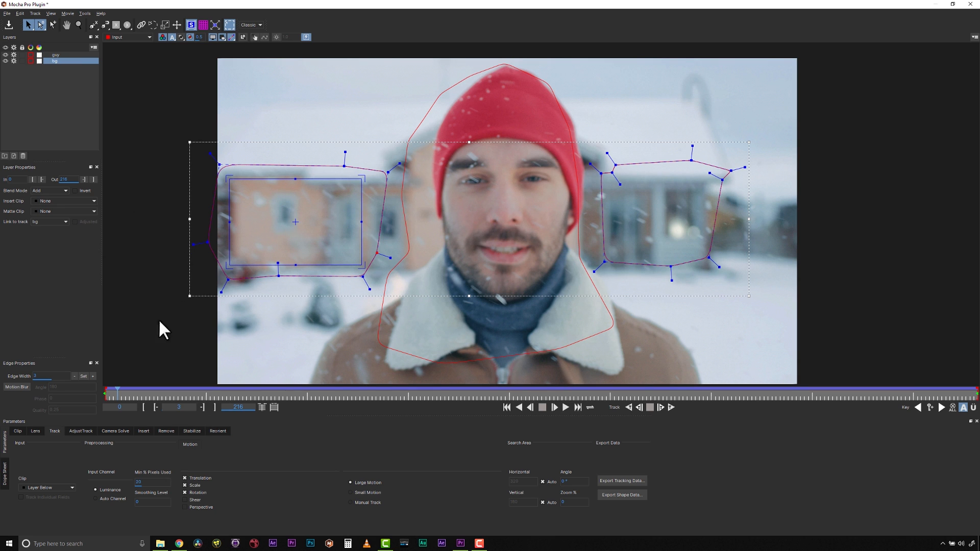
Step: In the Stabilize settings, enable Zoom and Apply crop to hide the moving black edges
click(190, 431)
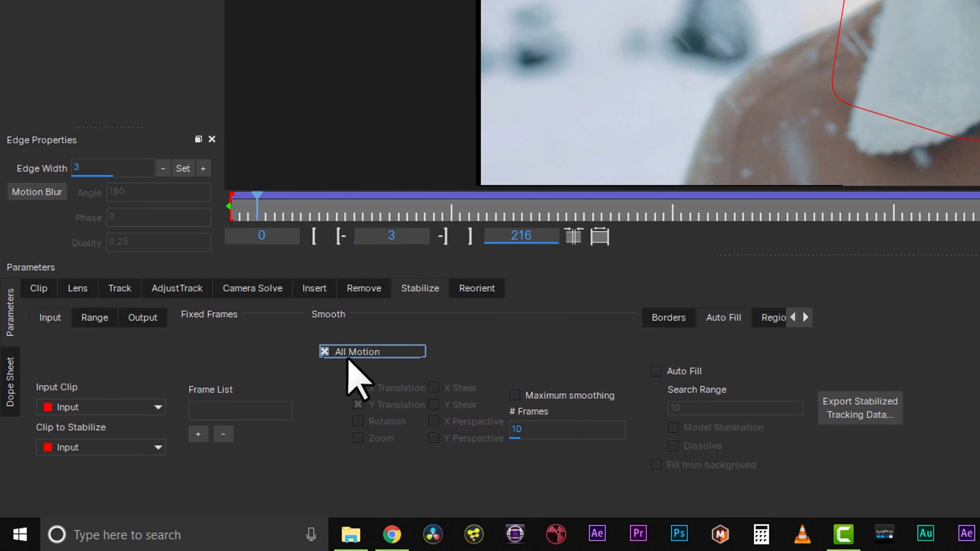
mouse_move(394, 444)
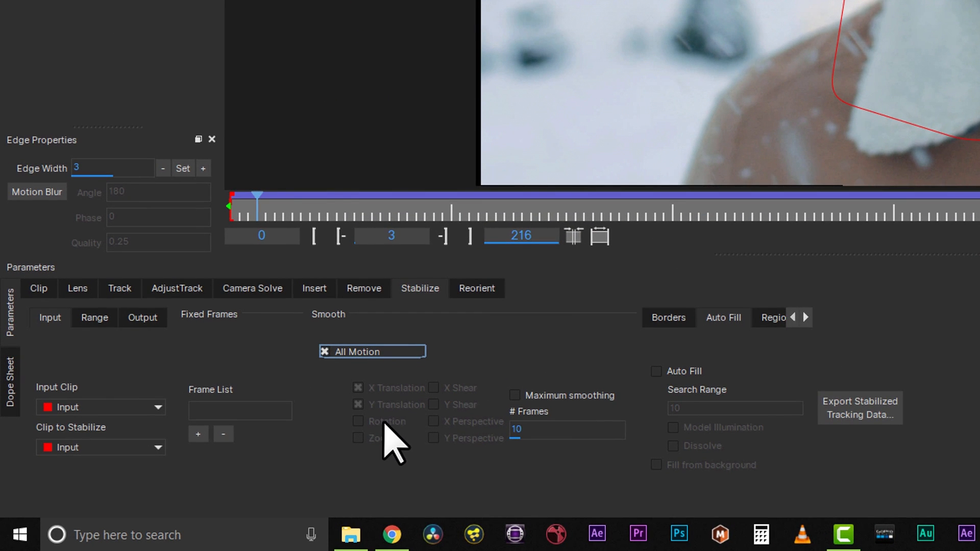
mouse_move(386, 457)
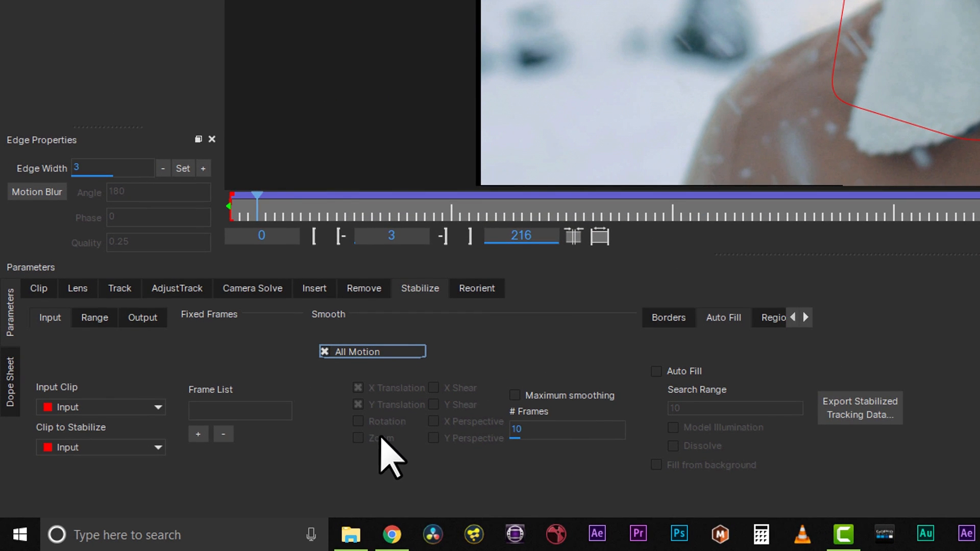
mouse_move(500, 350)
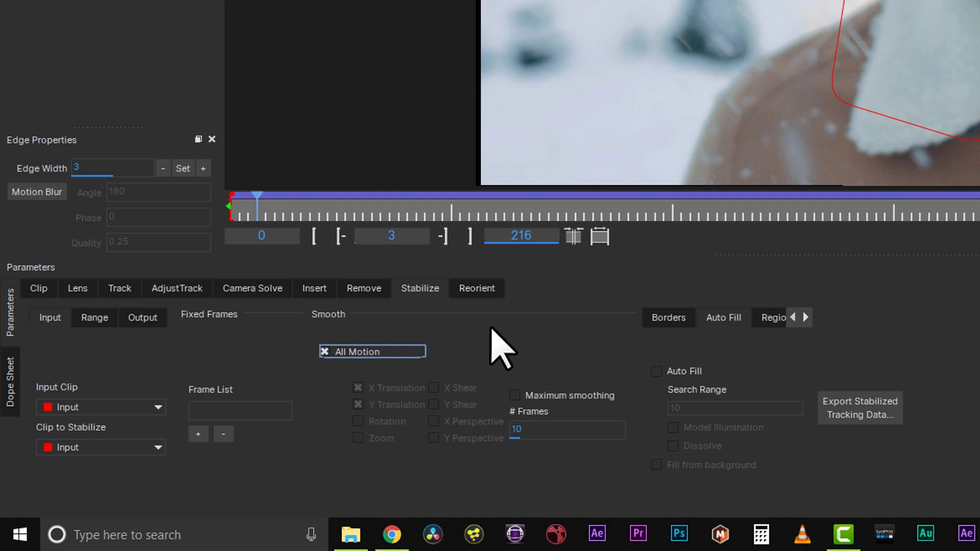
mouse_move(483, 435)
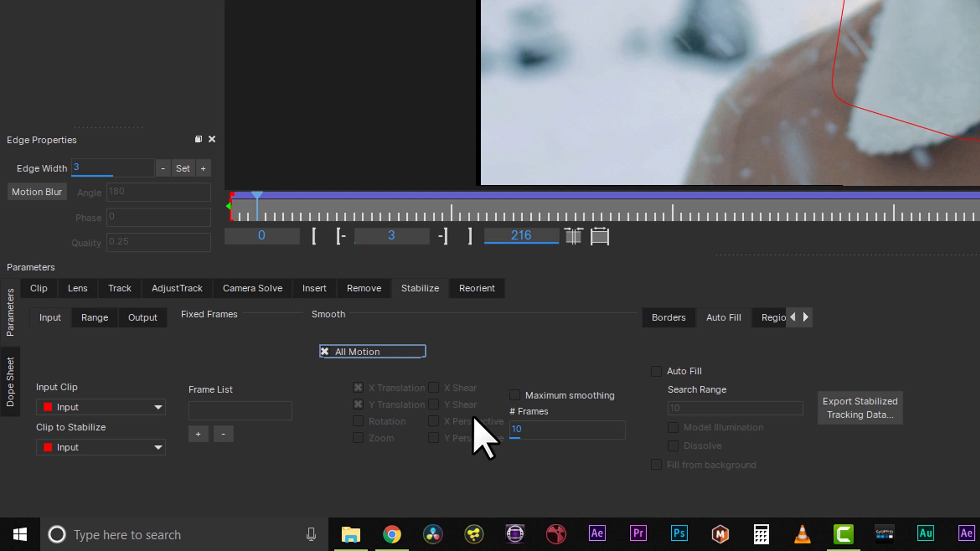
mouse_move(522, 366)
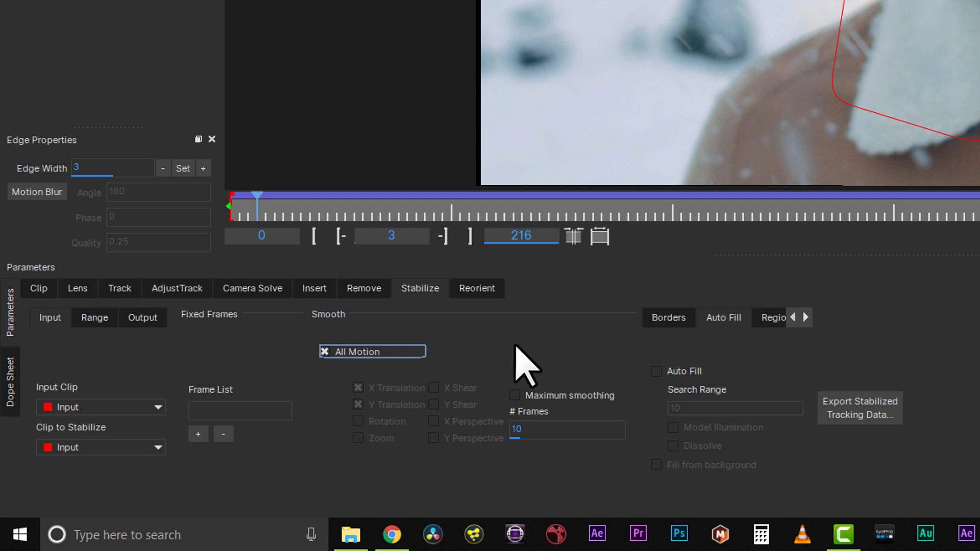
mouse_move(388, 431)
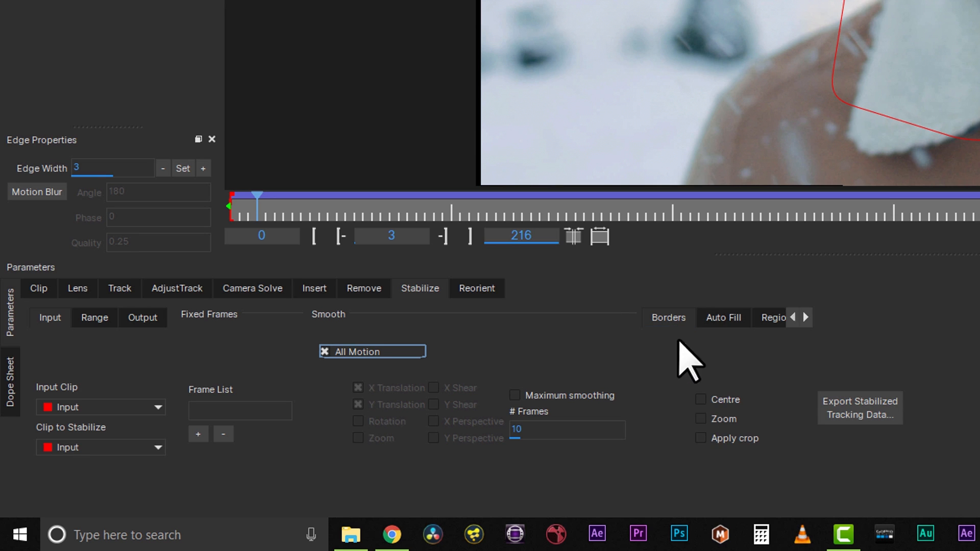
click(701, 419)
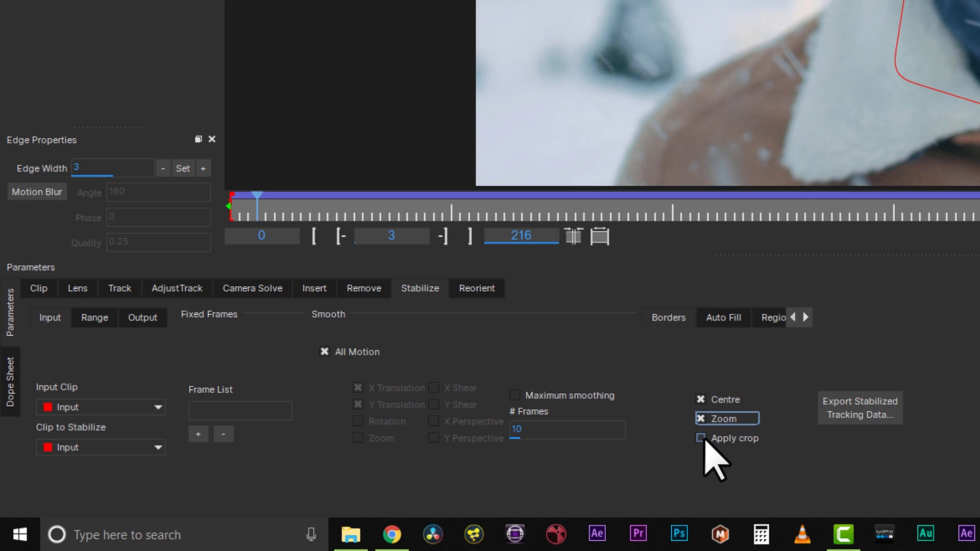
click(700, 438)
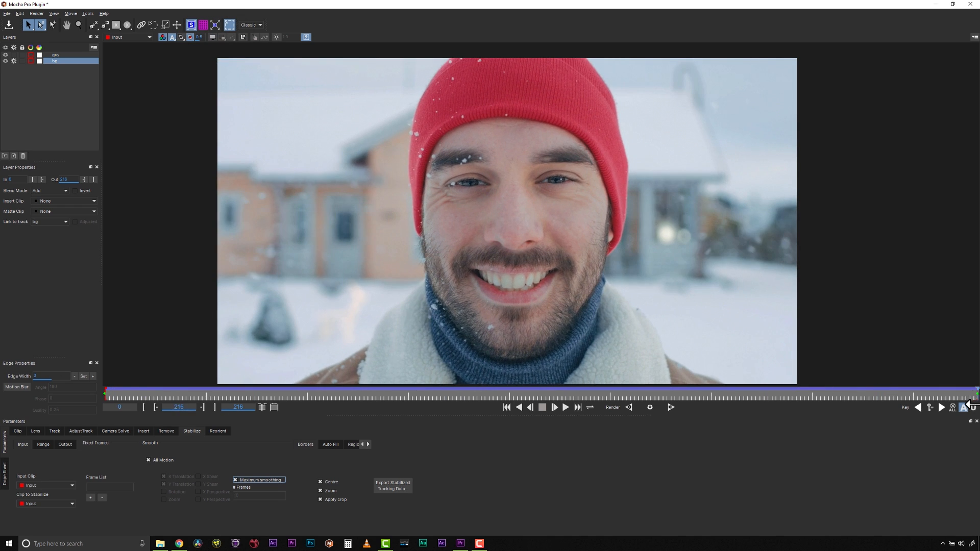
Step: Enable maximum smoothing with all motion types smoothed together for a full lockdown
click(507, 407)
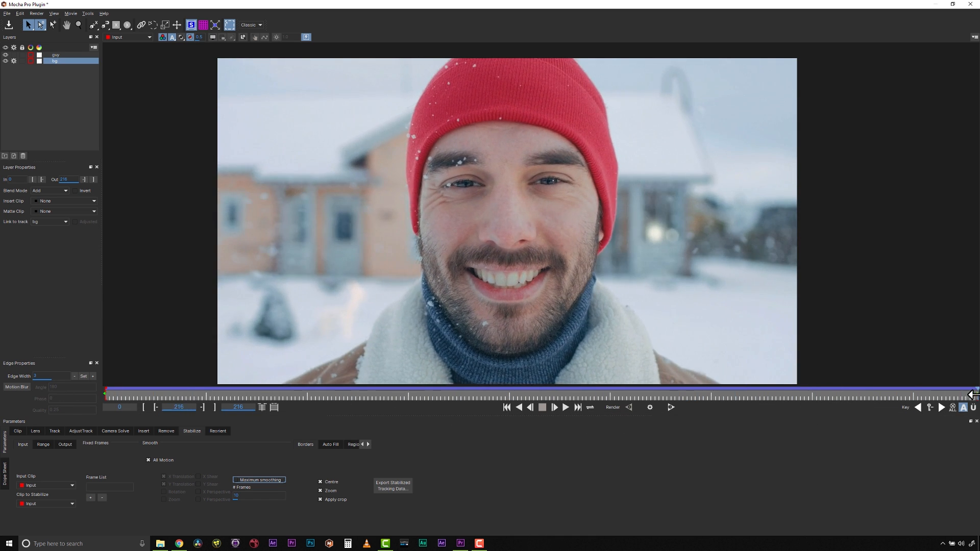
click(507, 407)
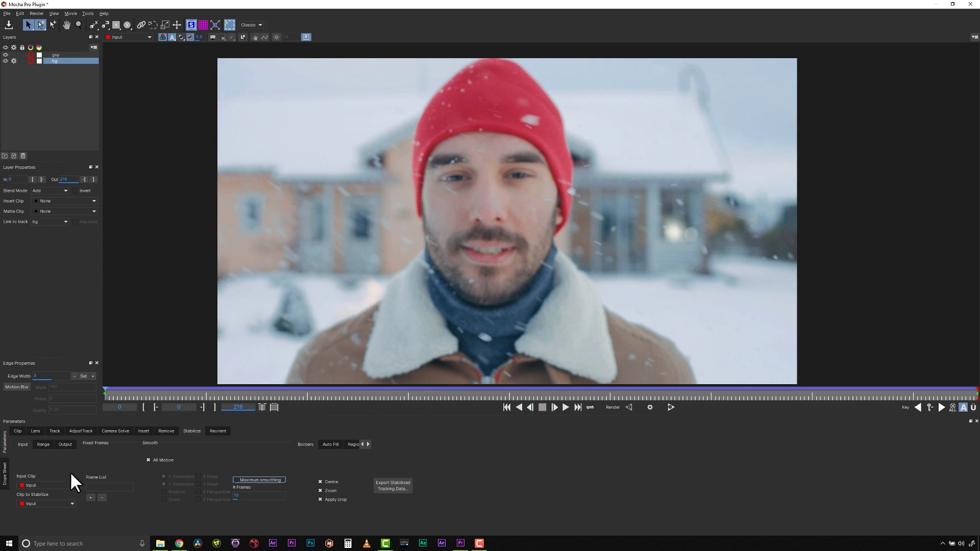
click(163, 460)
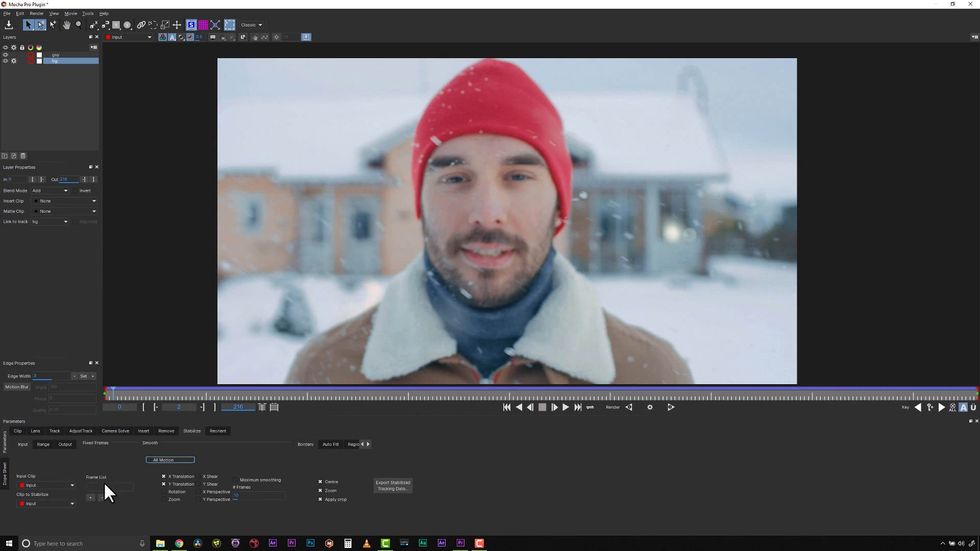
click(163, 492)
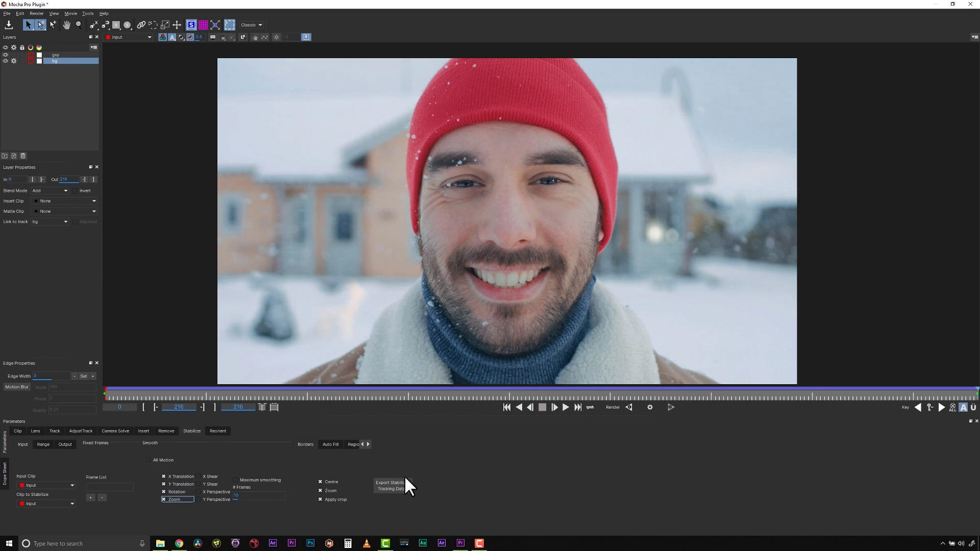
click(149, 460)
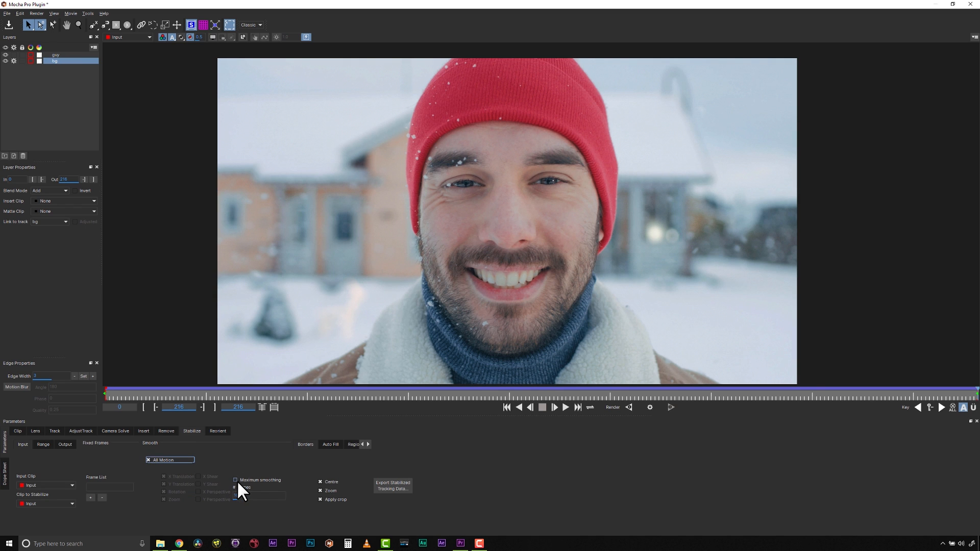
click(236, 479)
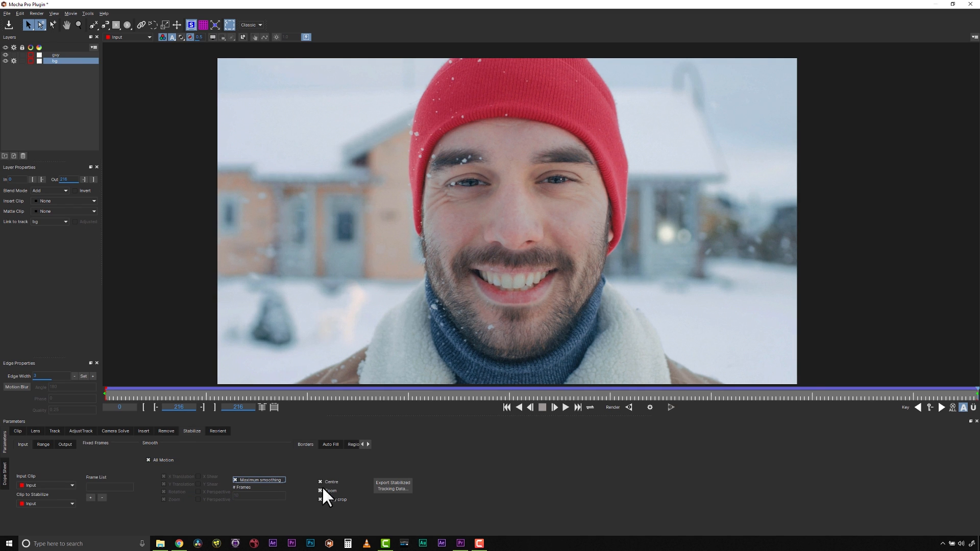
Step: Preview the stabilized borders without zoom, then restore Centre, Zoom and Apply crop
click(320, 499)
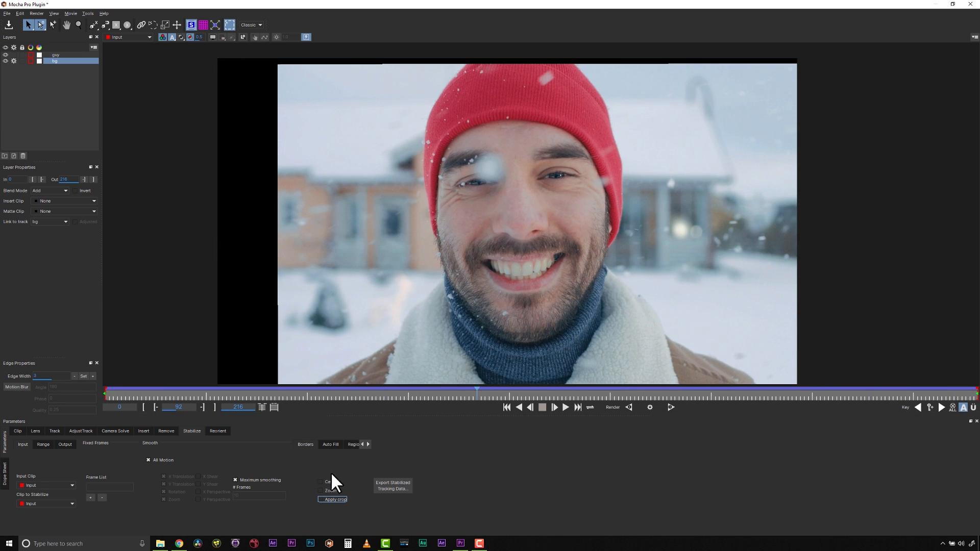
click(320, 481)
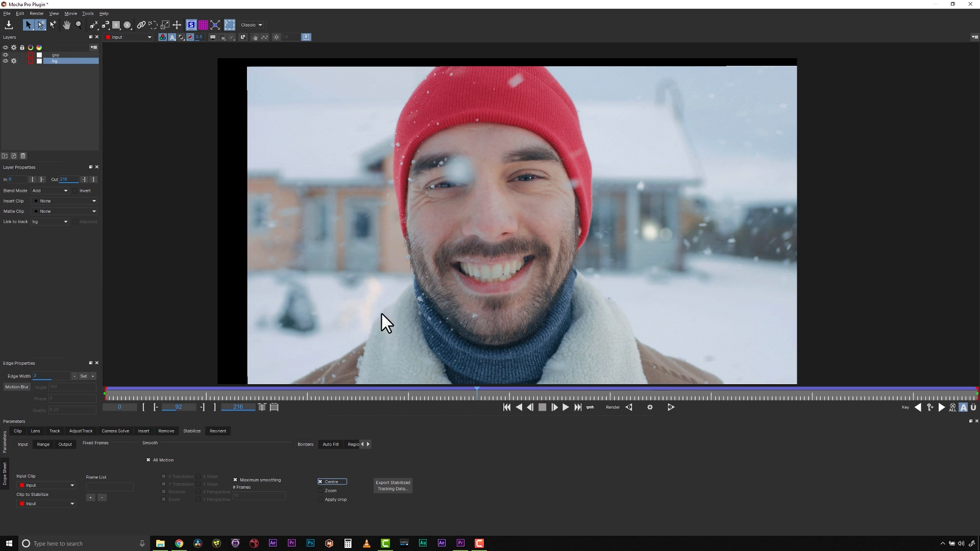
mouse_move(380, 243)
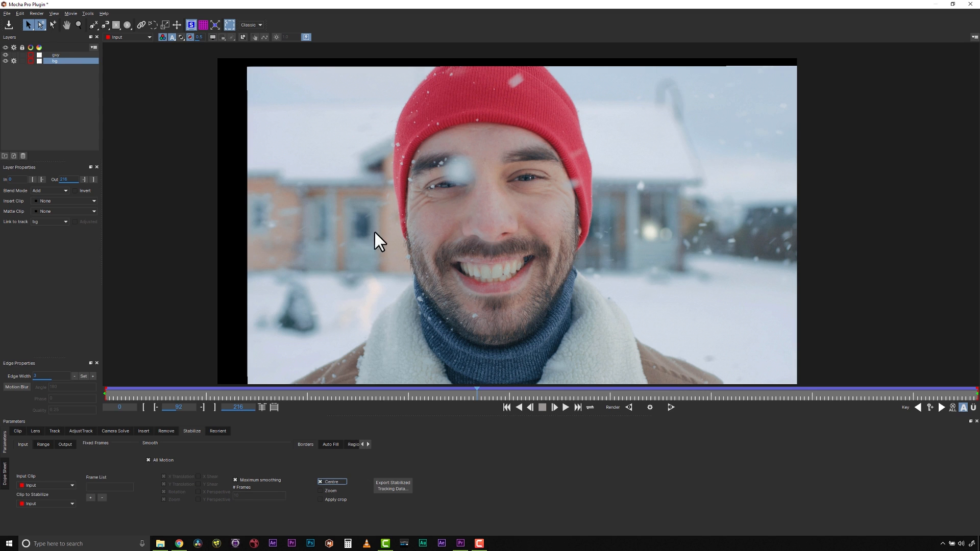
mouse_move(429, 362)
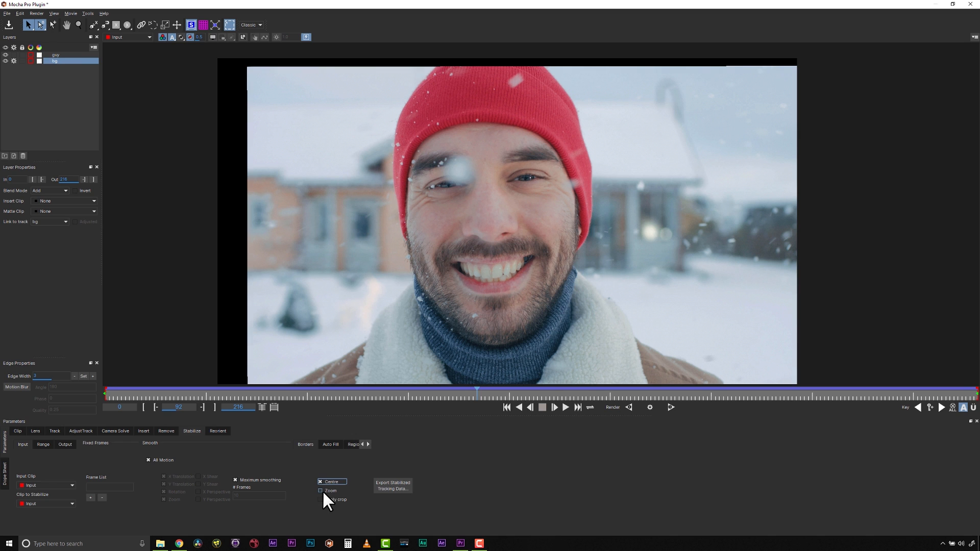
click(321, 491)
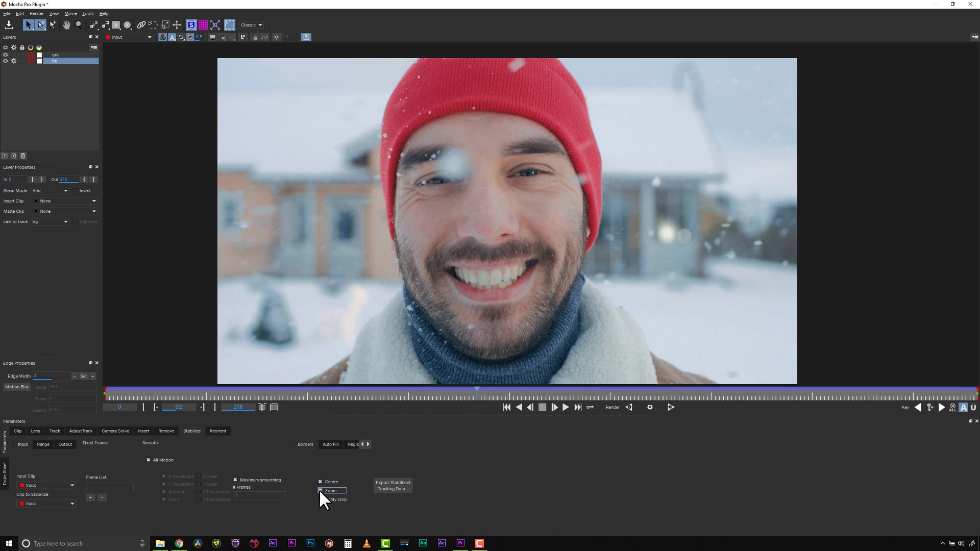
click(320, 490)
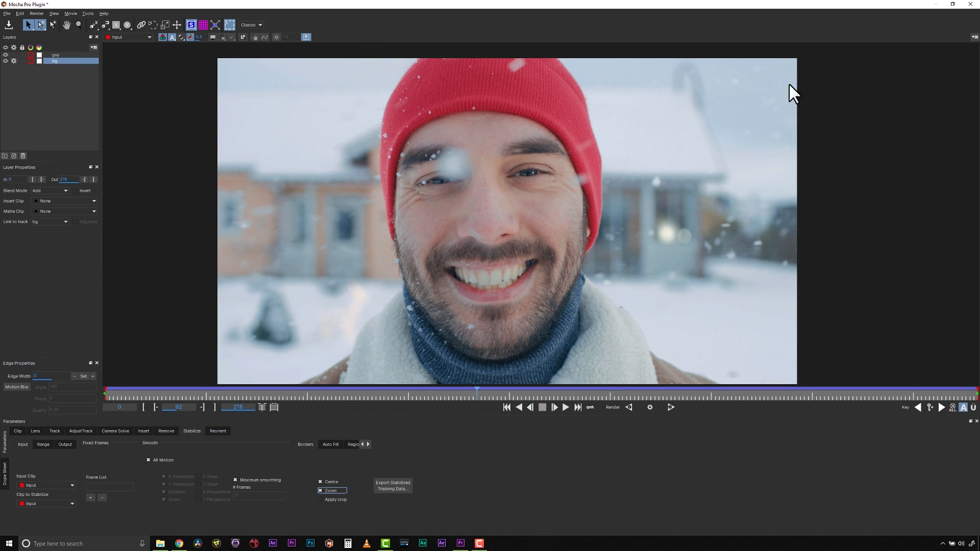
mouse_move(200, 253)
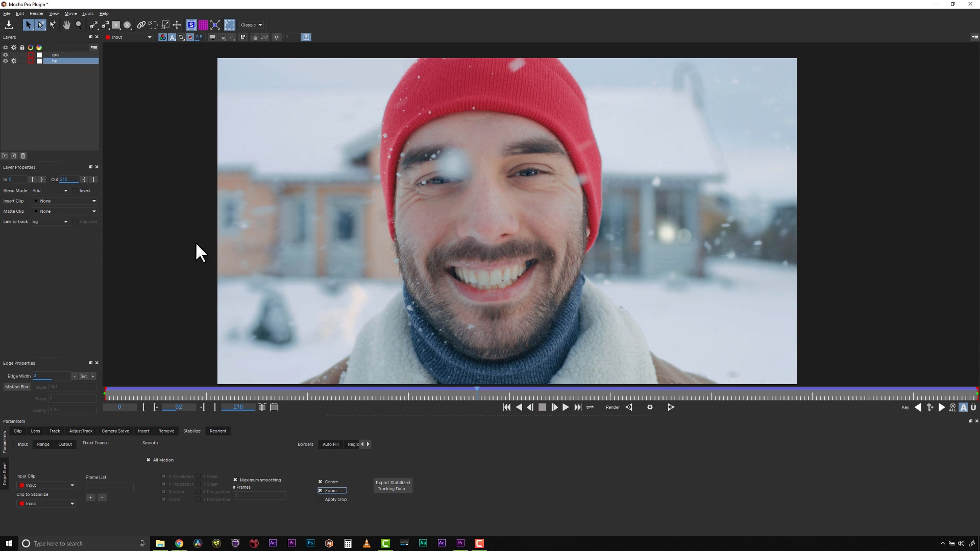
mouse_move(483, 404)
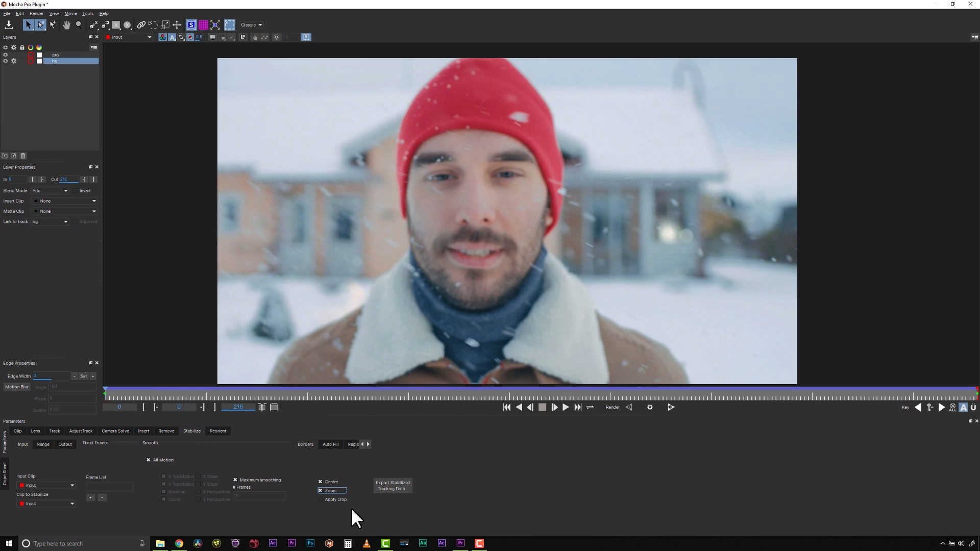
click(320, 499)
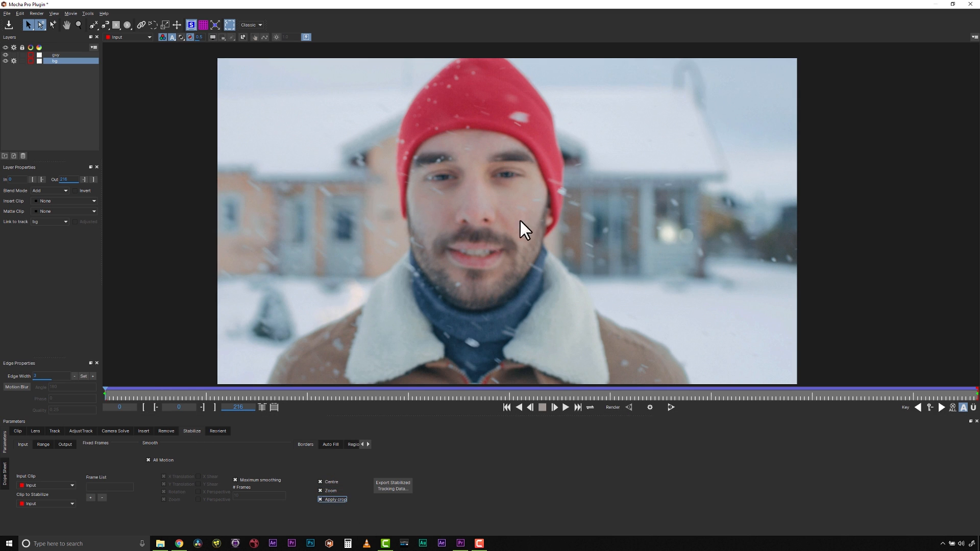
mouse_move(351, 156)
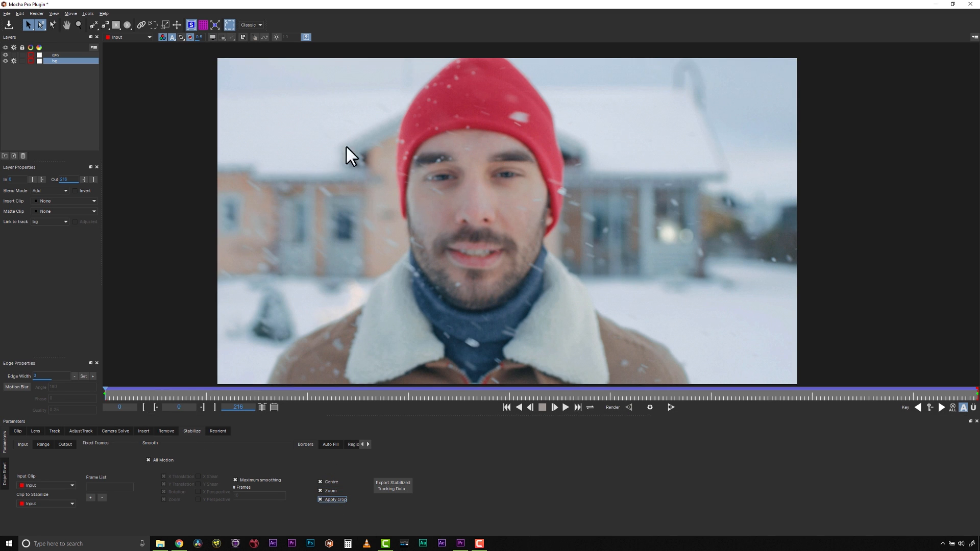
mouse_move(116, 400)
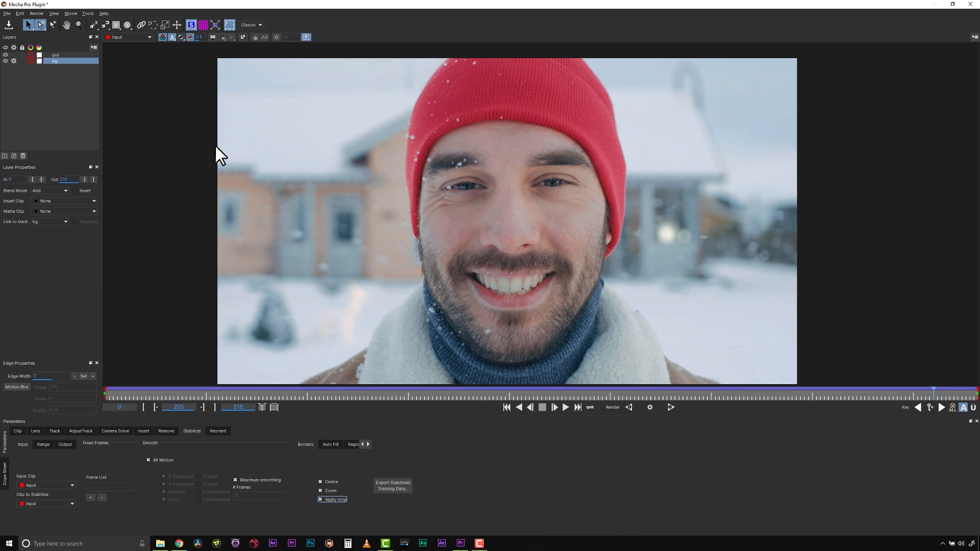
Step: Return to Premiere and set the Mocha effect to render its Stabilize module on the clip
click(6, 14)
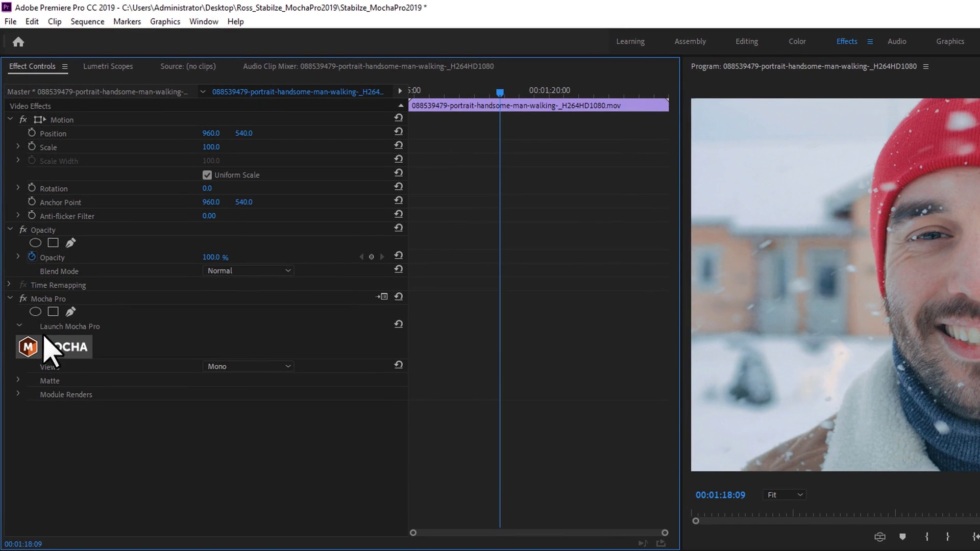
mouse_move(29, 412)
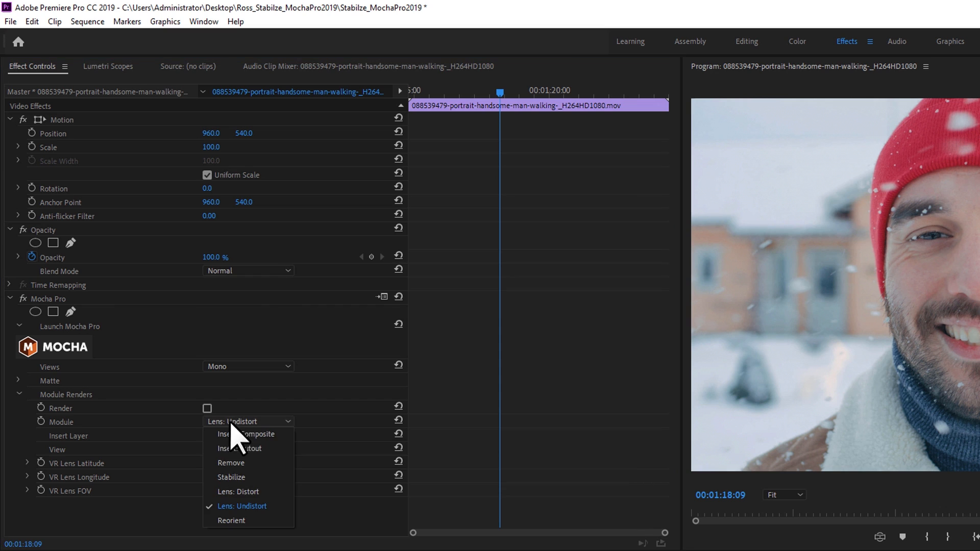
click(232, 477)
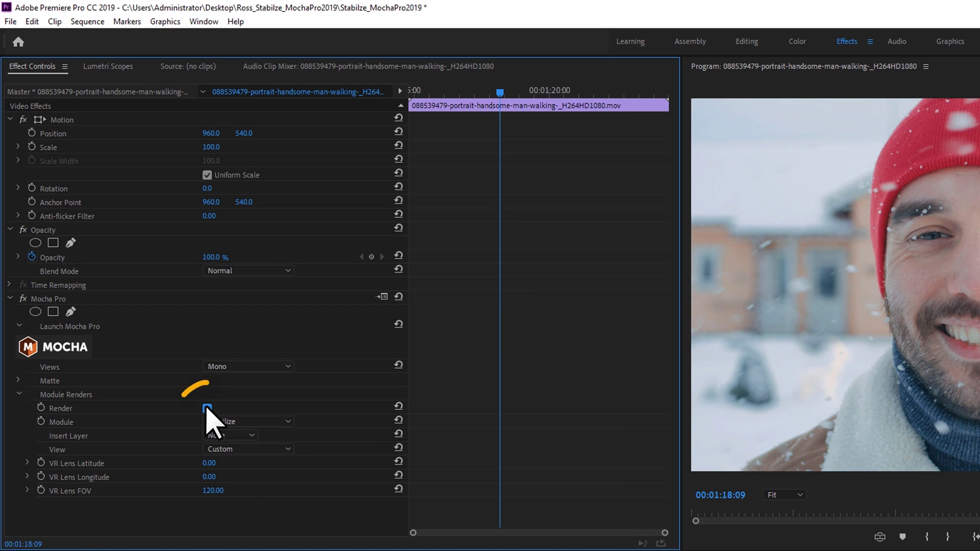
click(206, 408)
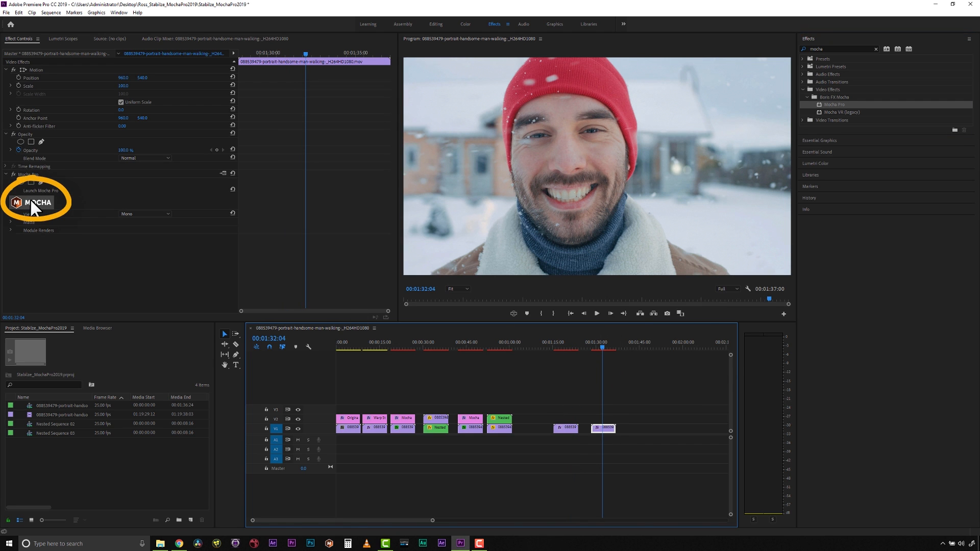
Step: Draw an X-spline around the man's face tracking translation, scale and rotation
click(33, 202)
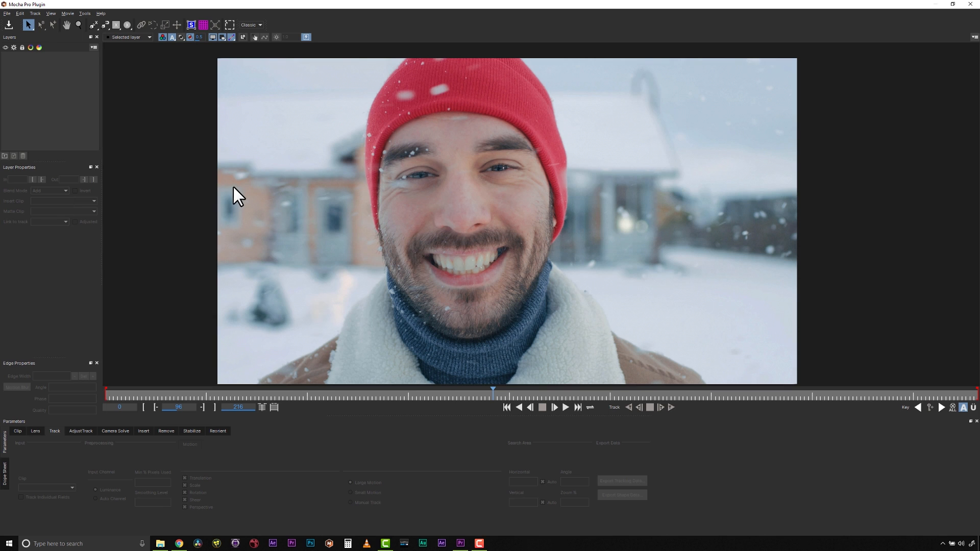
mouse_move(308, 392)
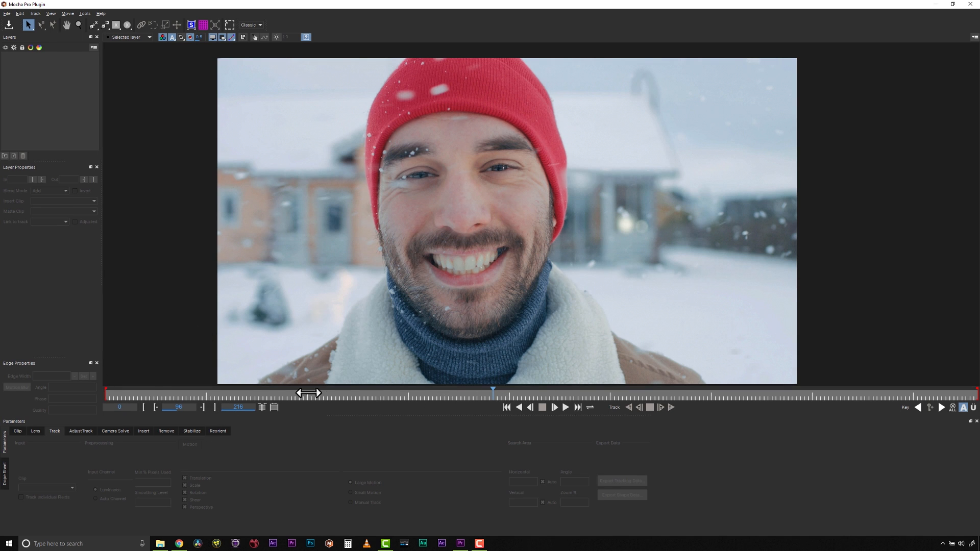
click(553, 408)
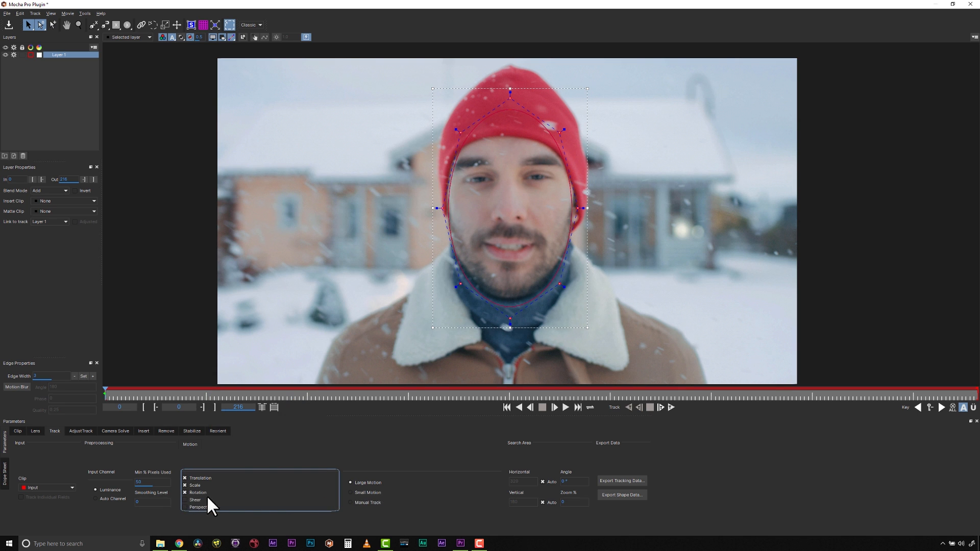
mouse_move(670, 408)
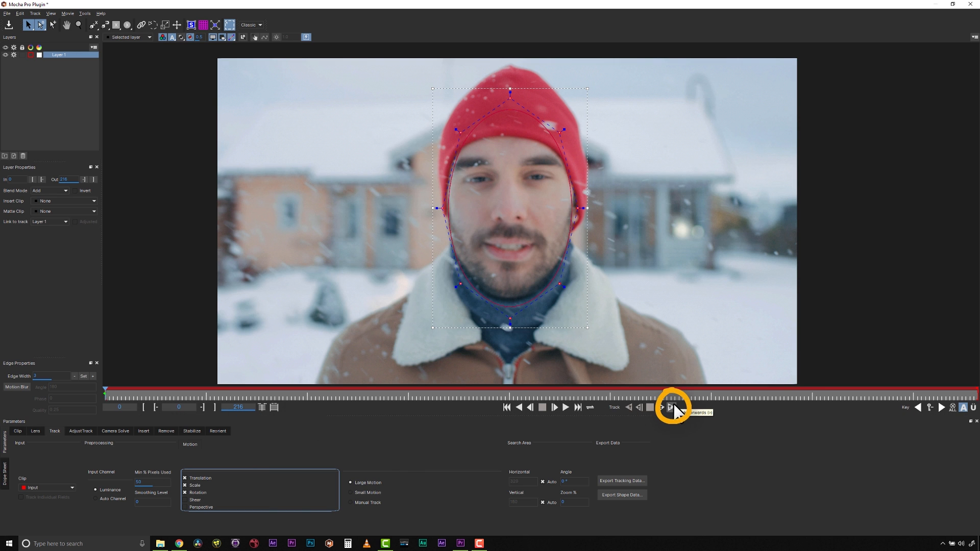
Step: Track the face shape forward through the clip with the surface rectangle shown
click(670, 408)
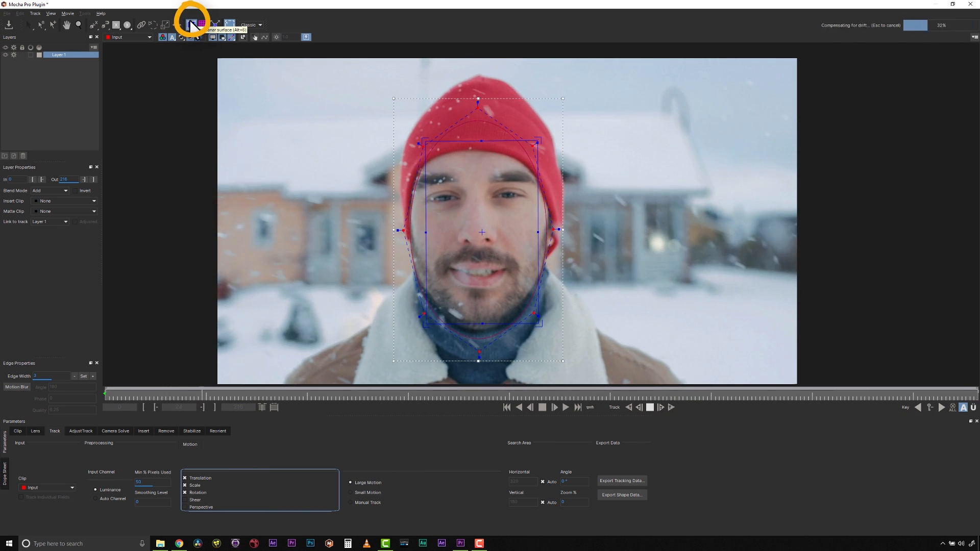
click(194, 24)
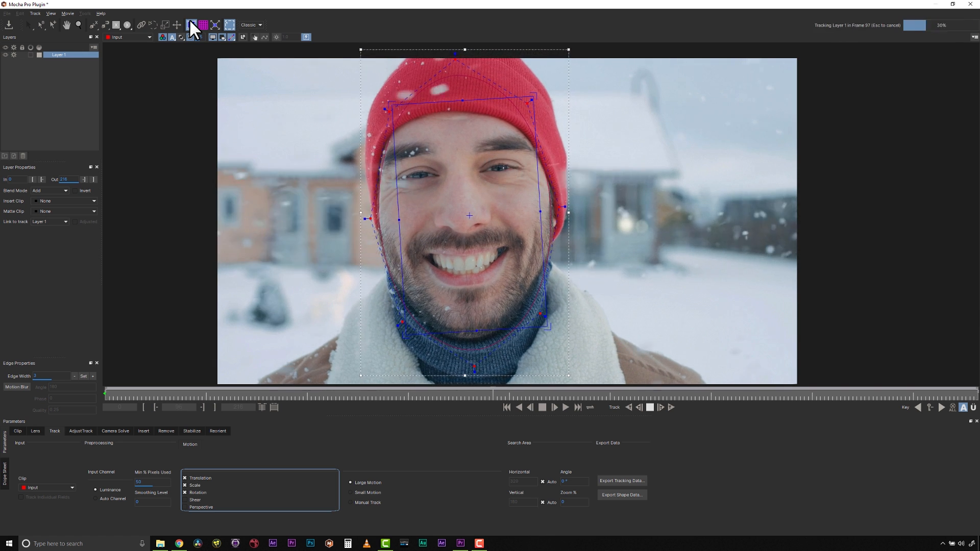
click(564, 408)
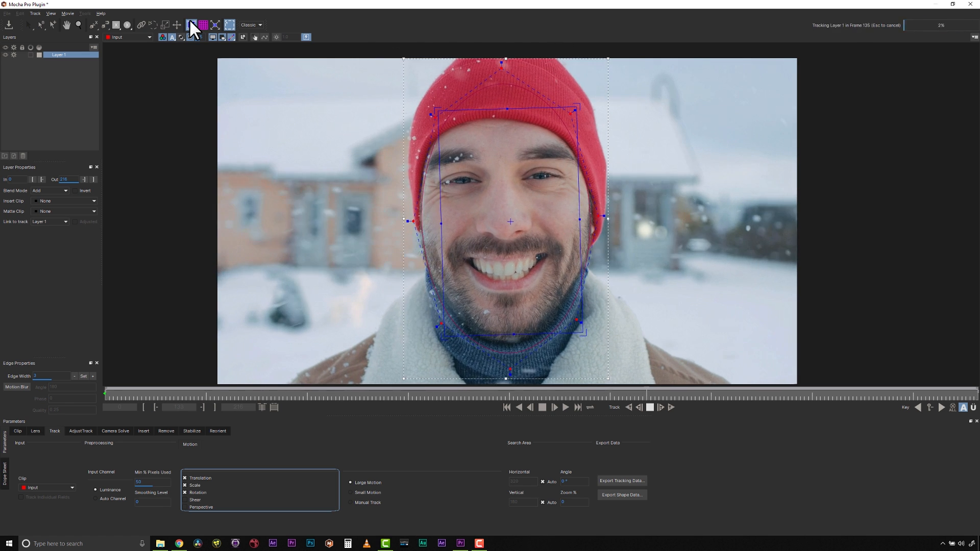
click(554, 407)
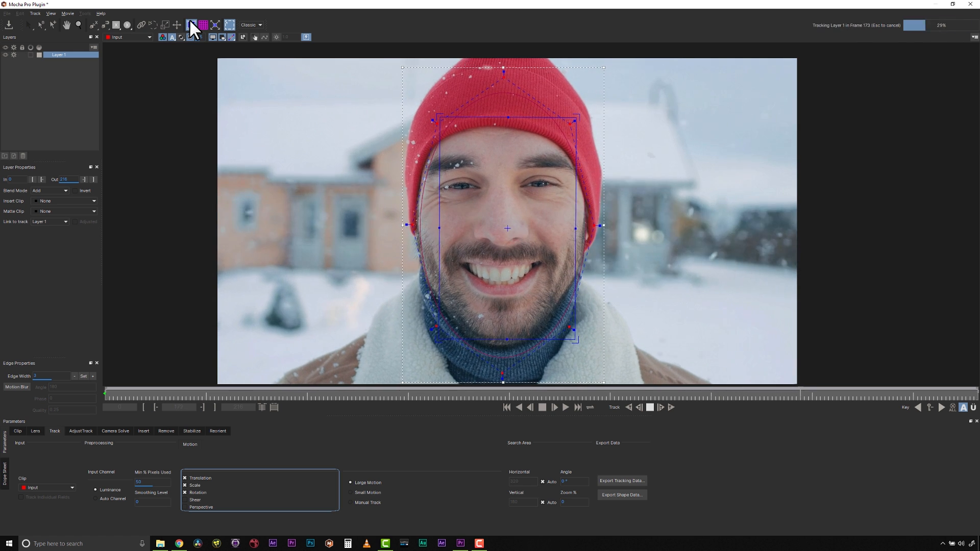
click(554, 407)
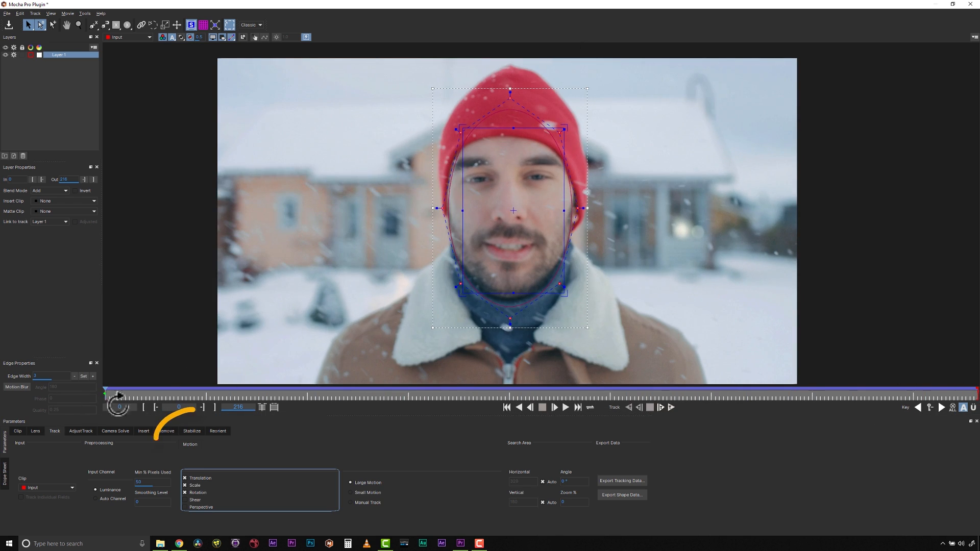
Step: Enable Centre and Zoom border handling in Stabilize and preview the face-centred result
click(191, 431)
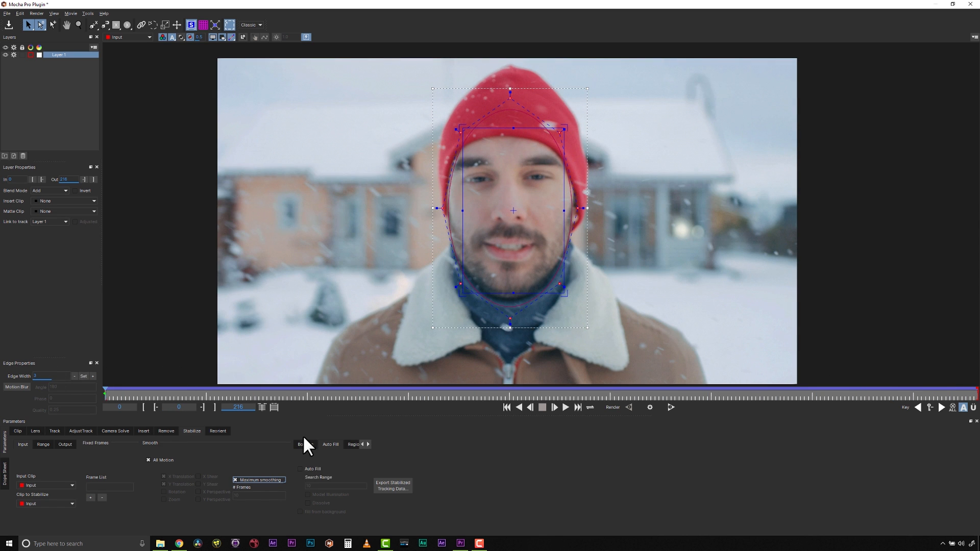
click(305, 444)
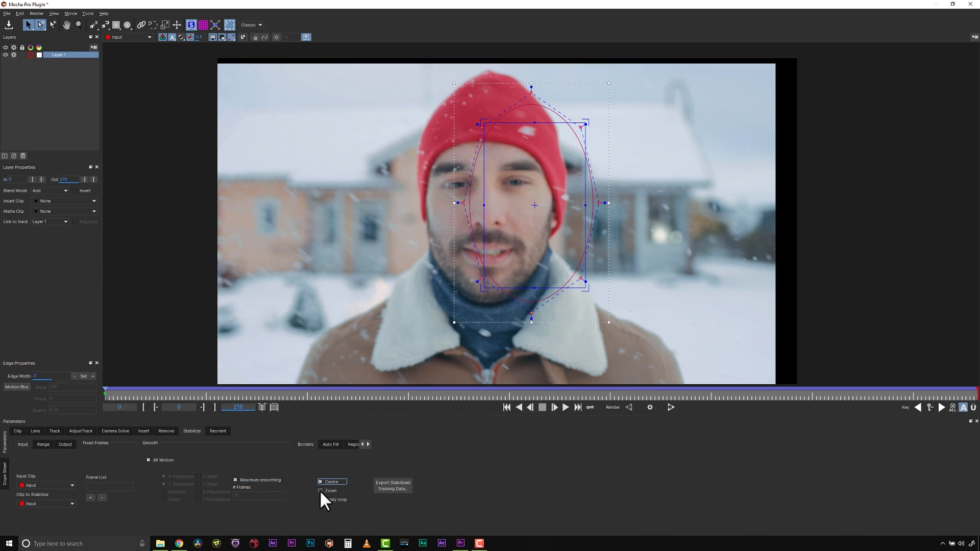
click(321, 499)
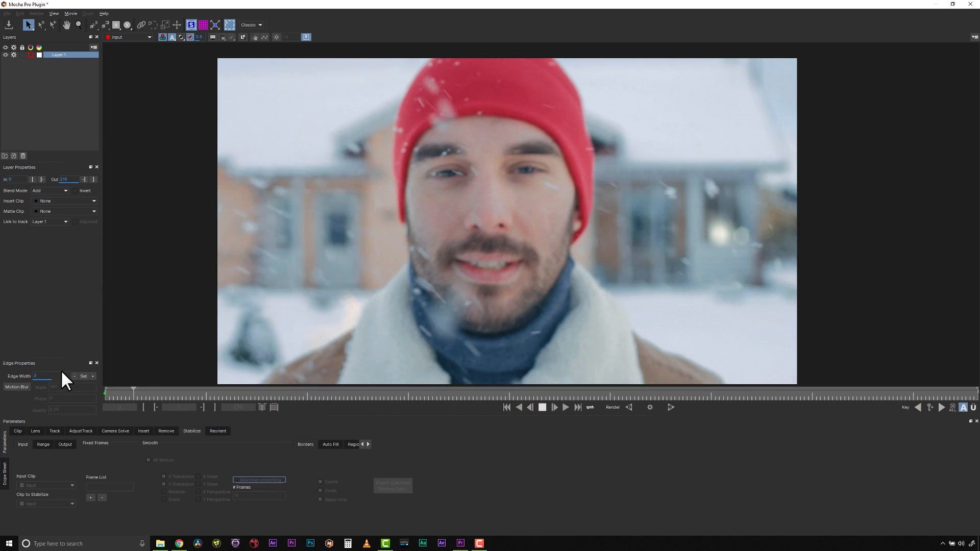
click(330, 390)
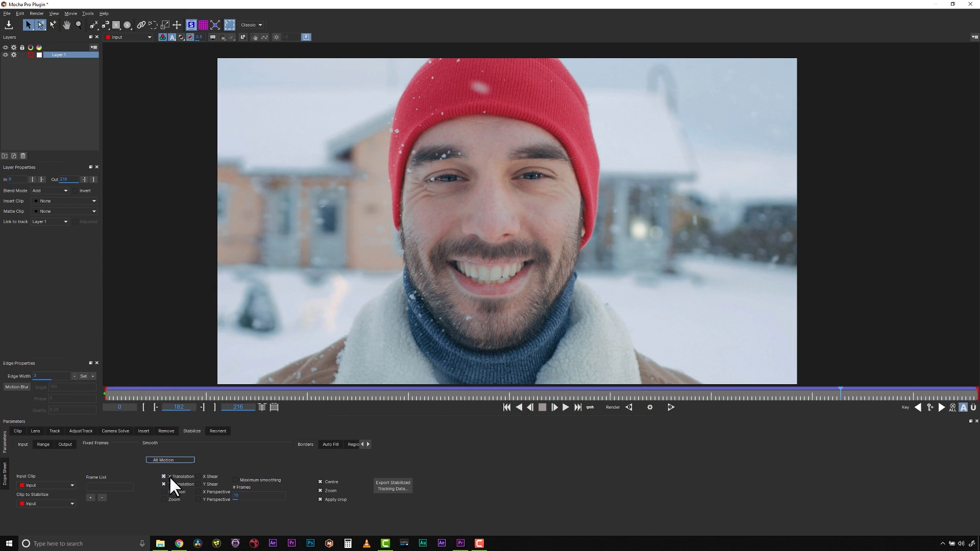
Step: Smooth X/Y translation only with rotation off, then play back the cropped face lock
click(163, 492)
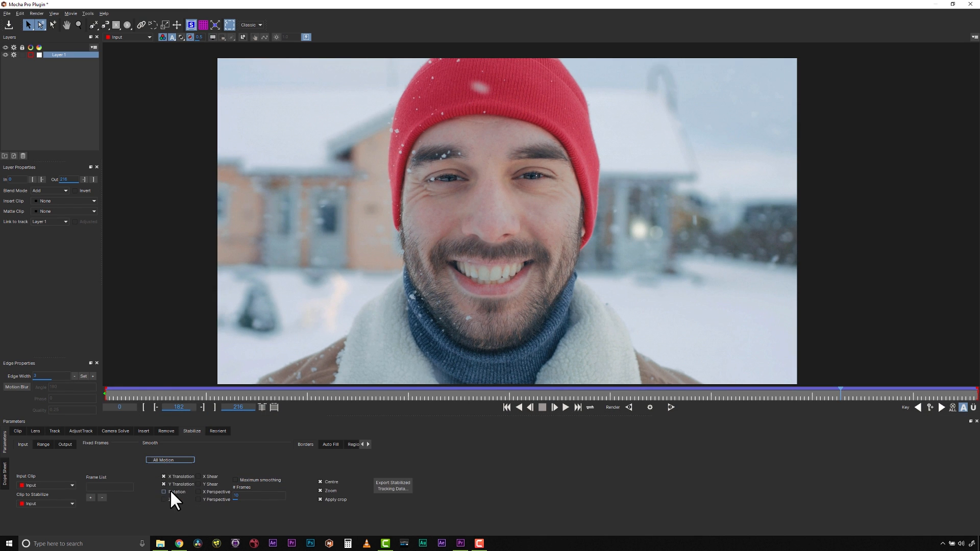
click(163, 477)
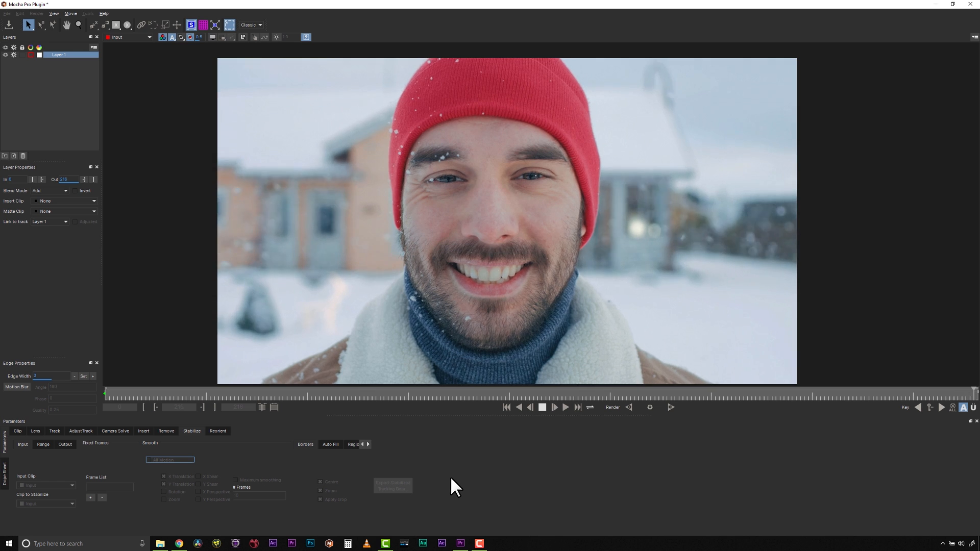
click(772, 392)
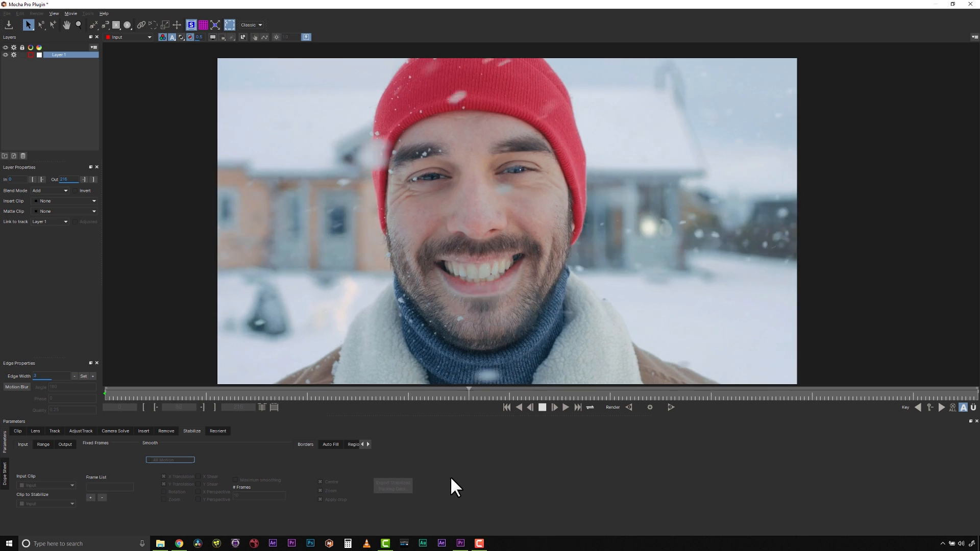
click(728, 392)
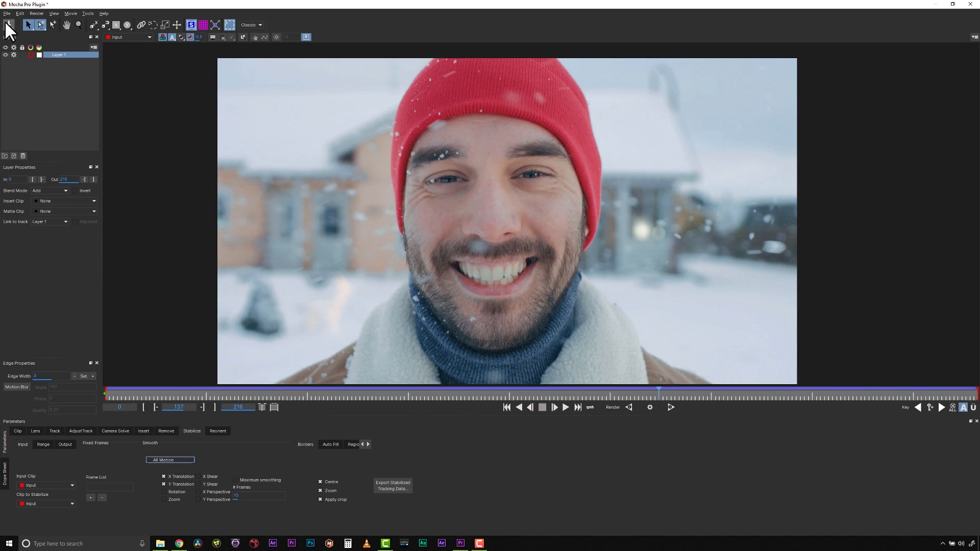
Step: Save the Mocha project and render its Stabilize module onto the Premiere clip
click(7, 14)
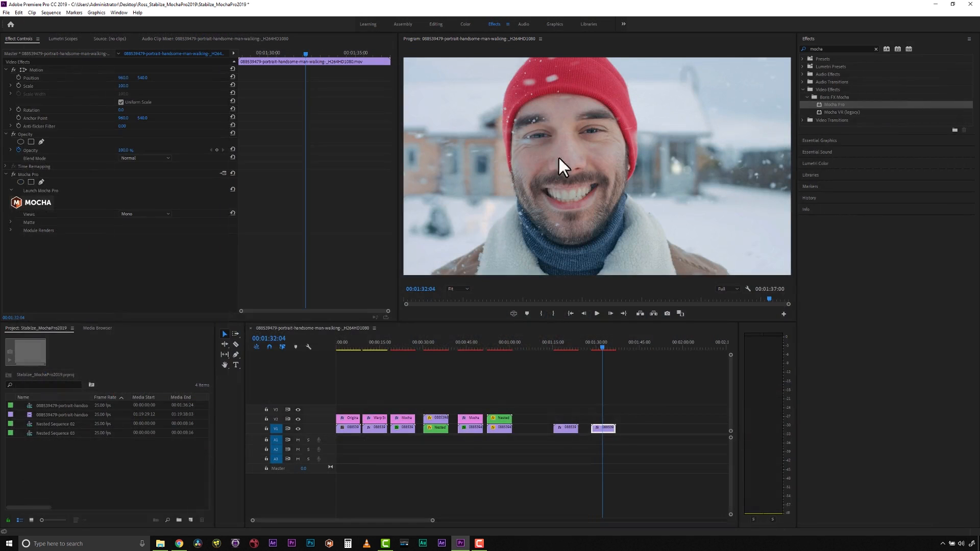
click(10, 230)
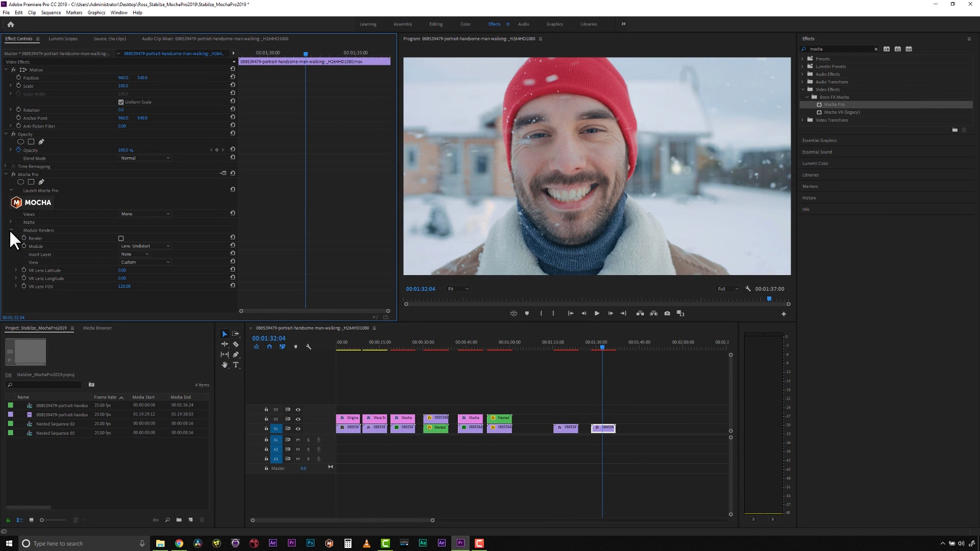
click(144, 246)
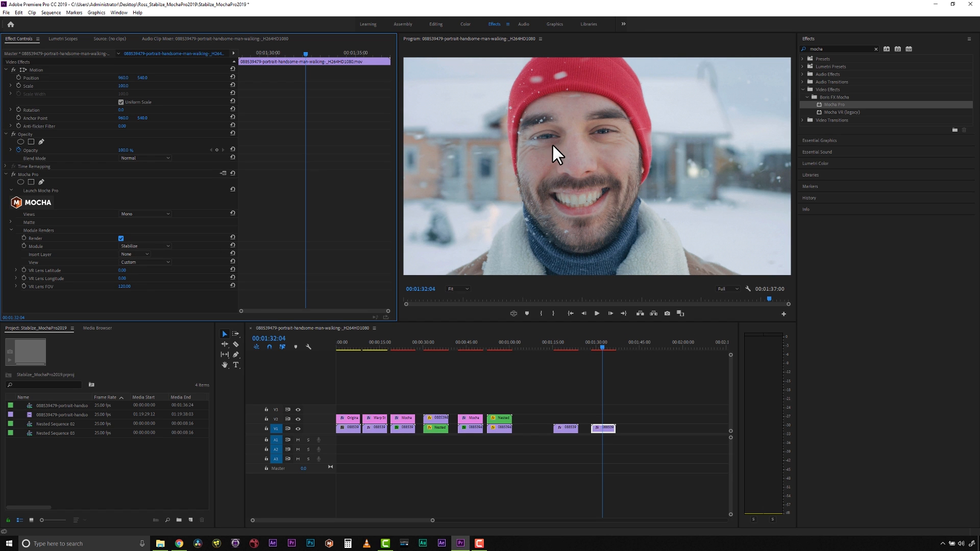
mouse_move(683, 158)
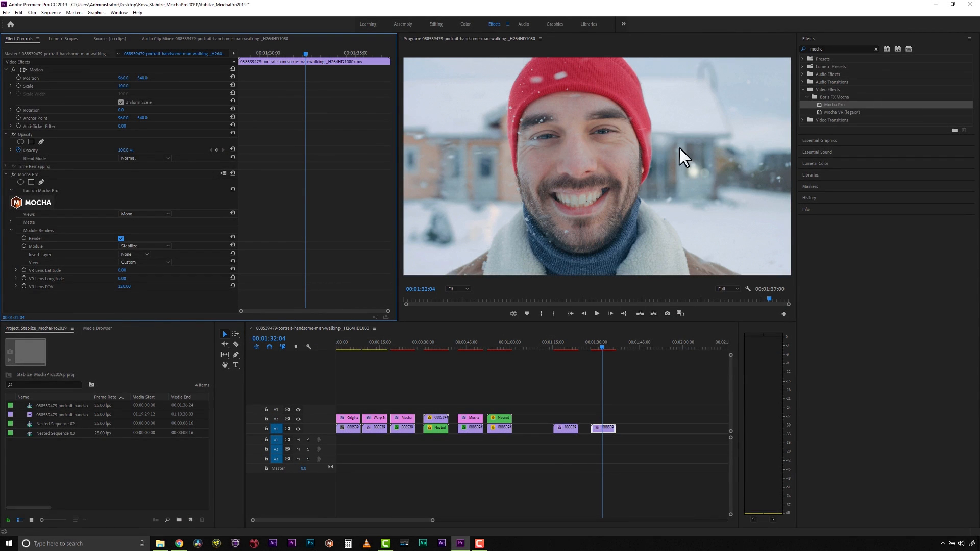
mouse_move(556, 155)
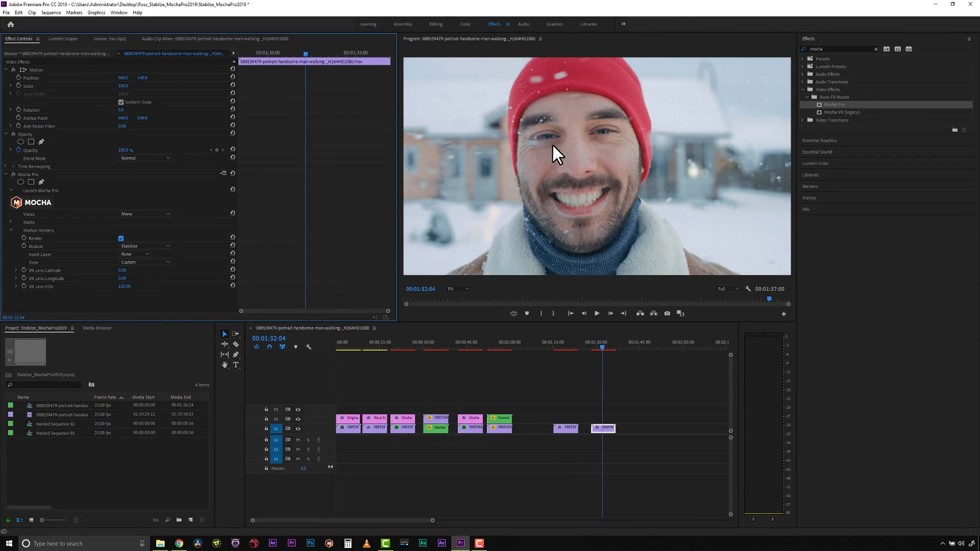